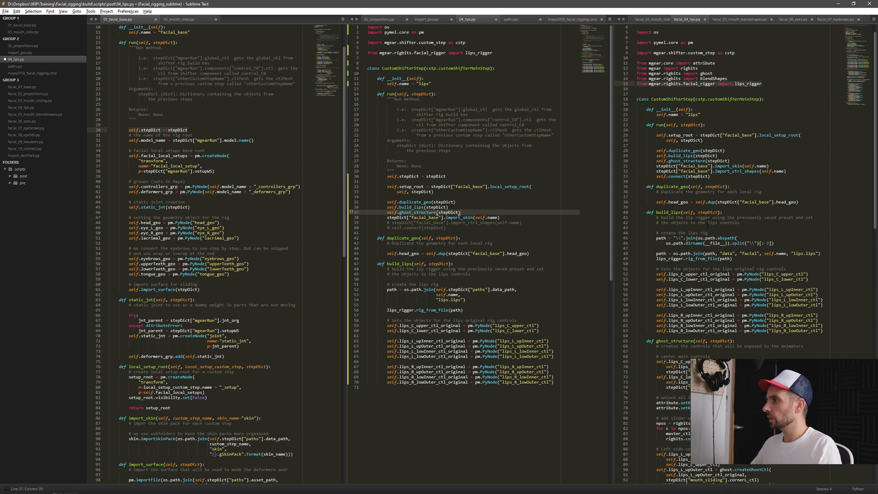
Scroll 04_lips.py down to the centre lip ghost control creation line.
scroll("down", 3)
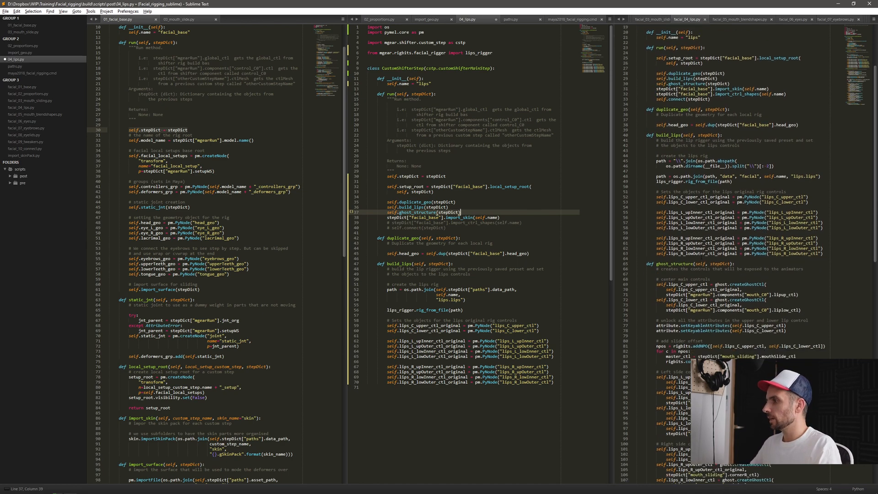
scroll("down", 3)
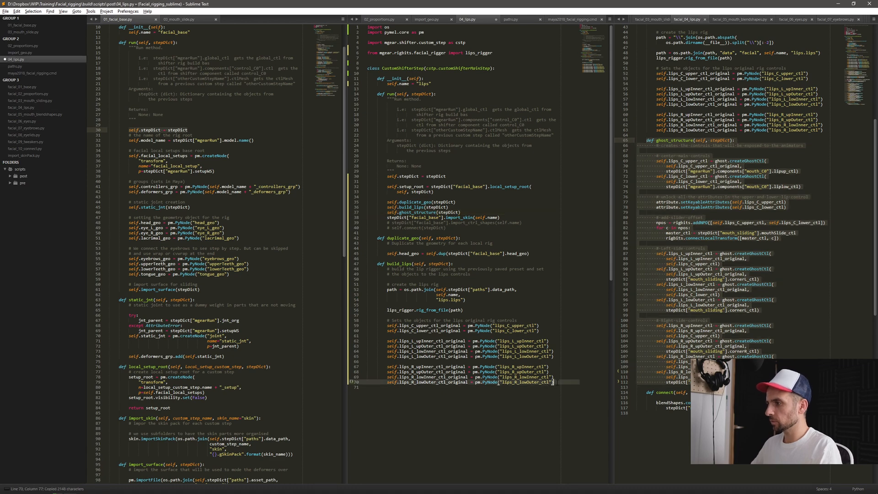
scroll("down", 3)
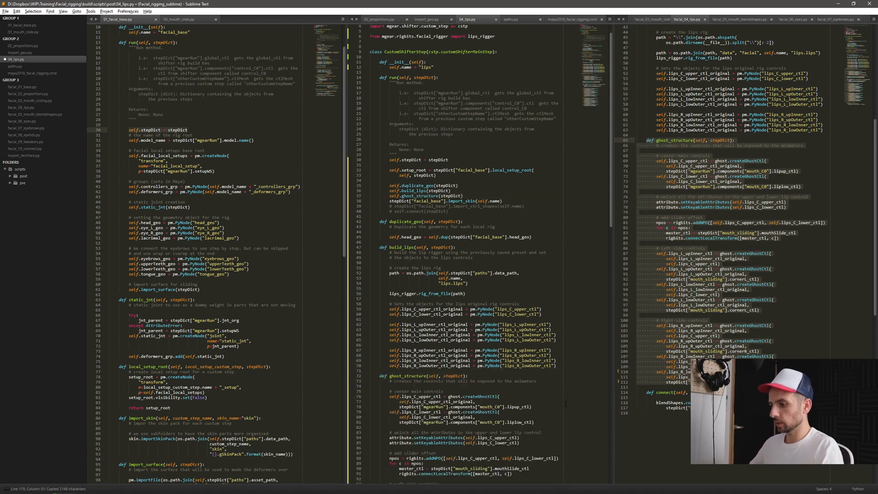
scroll("down", 3)
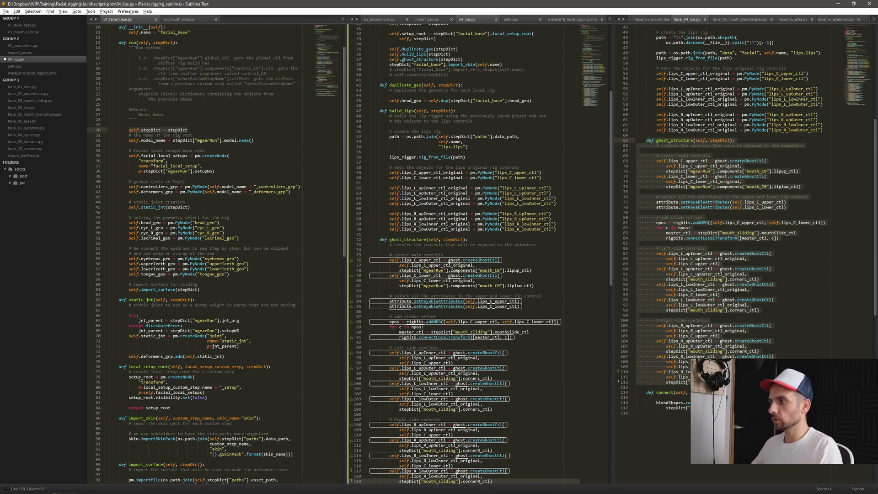
left_click(501, 259)
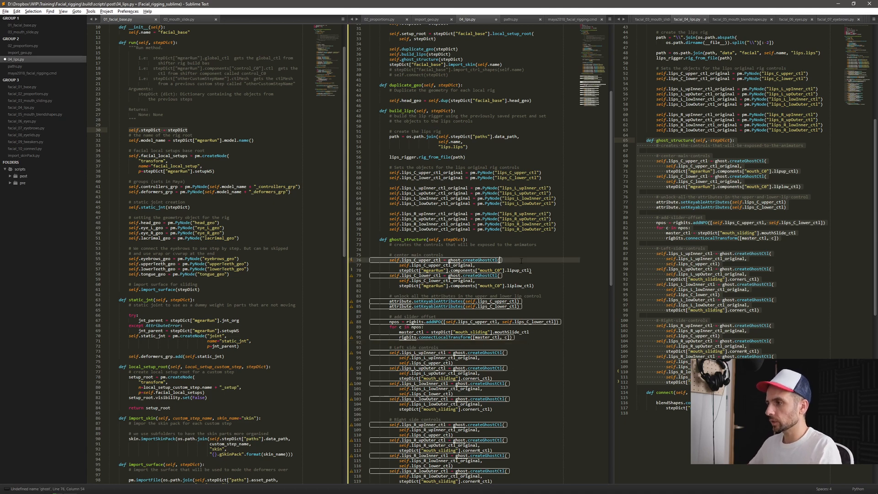
scroll("down", 3)
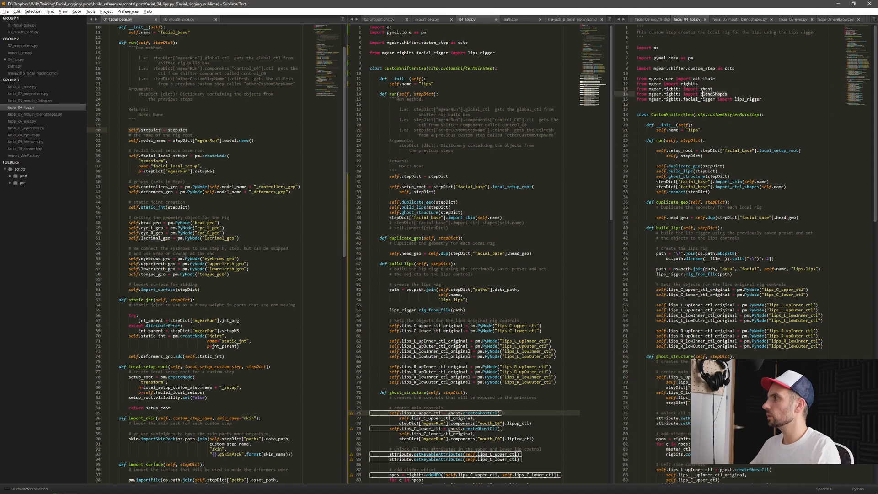
left_click_drag(643, 79, 702, 99)
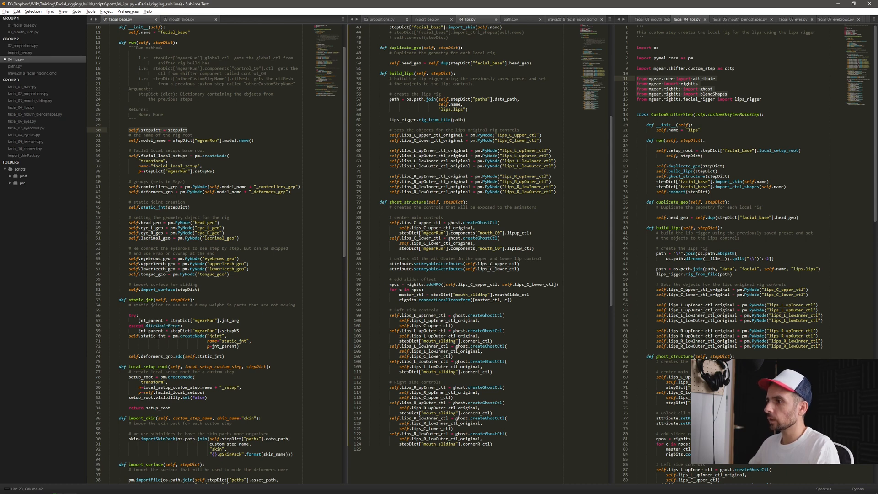
left_click(498, 263)
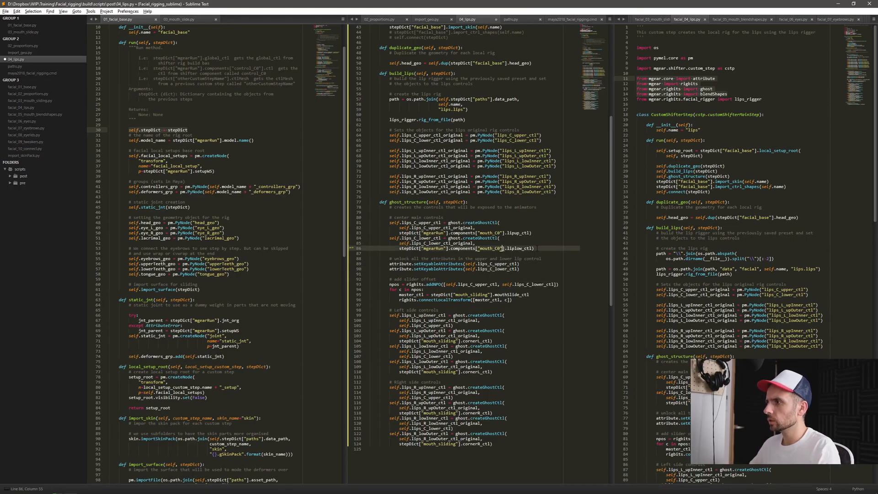
left_click_drag(390, 222, 532, 248)
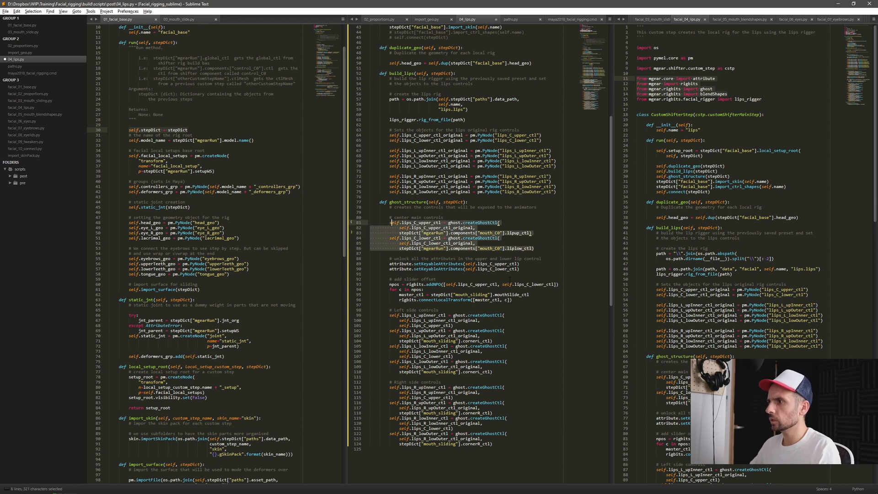
left_click(440, 279)
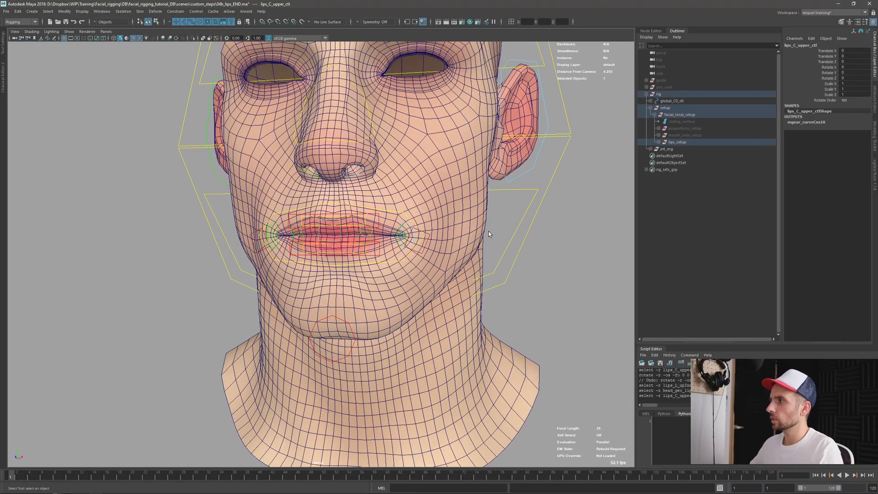
Select the facial guide in the Outliner and rebuild the rig with Shifter Build from Selection.
left_click(661, 93)
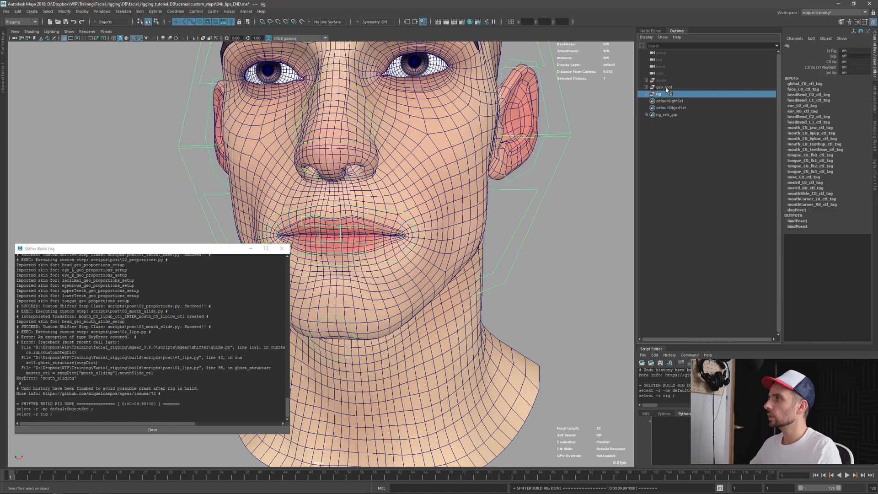
left_click(661, 93)
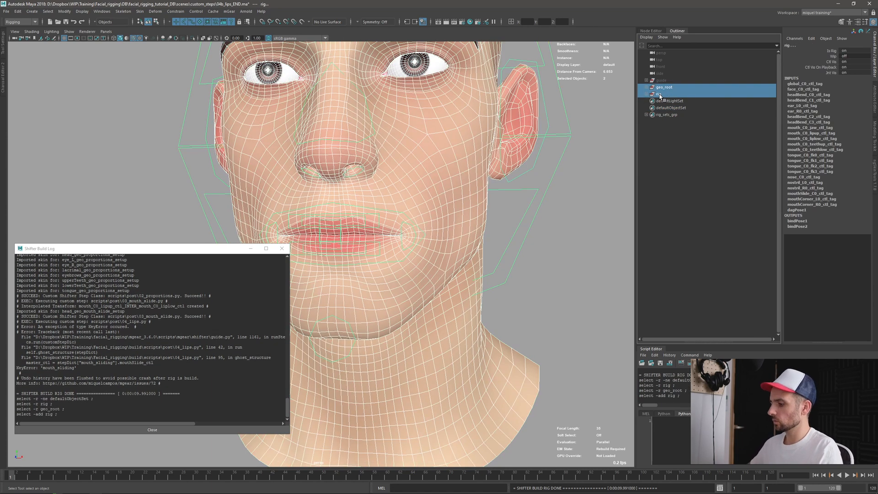
left_click(663, 81)
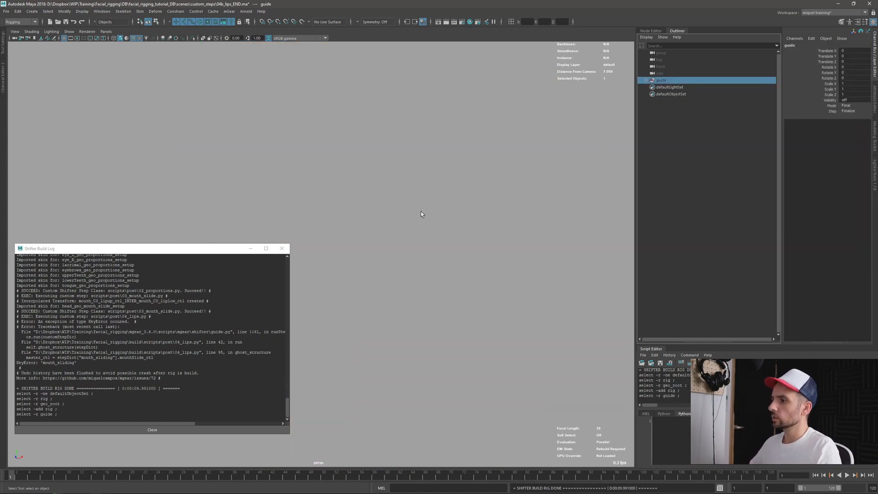
mouse_move(191, 255)
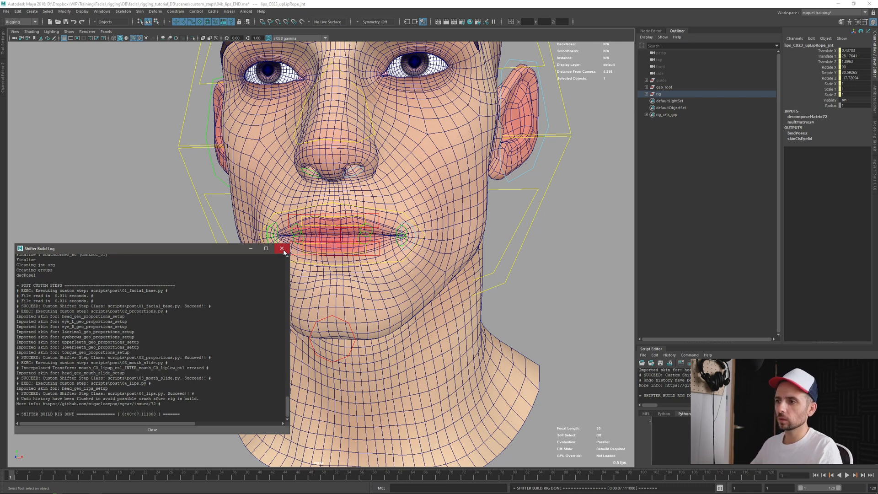
left_click(282, 248)
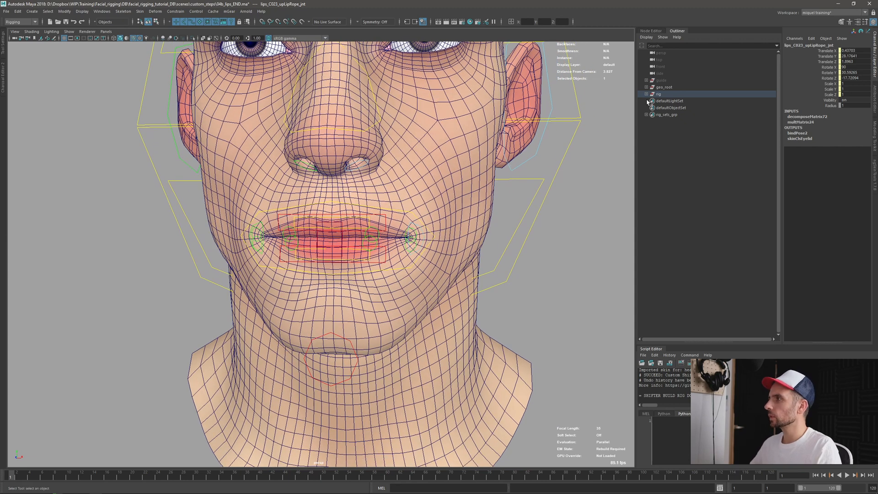
left_click(646, 88)
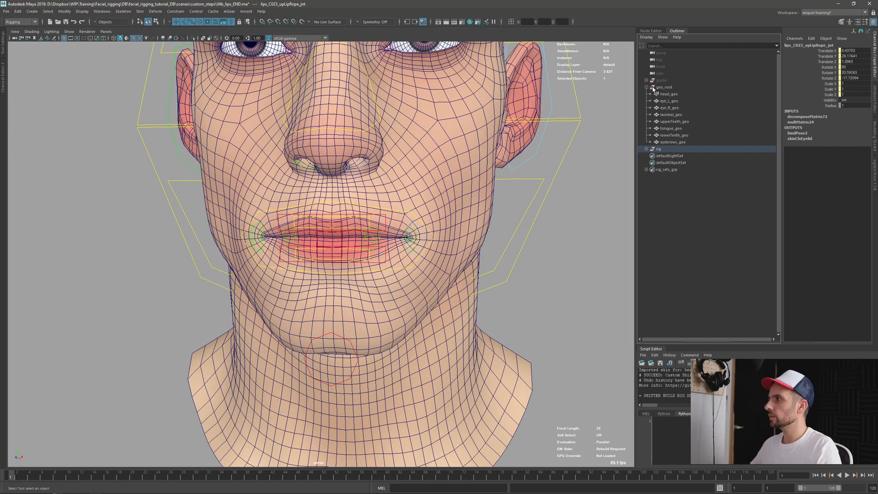
left_click(664, 87)
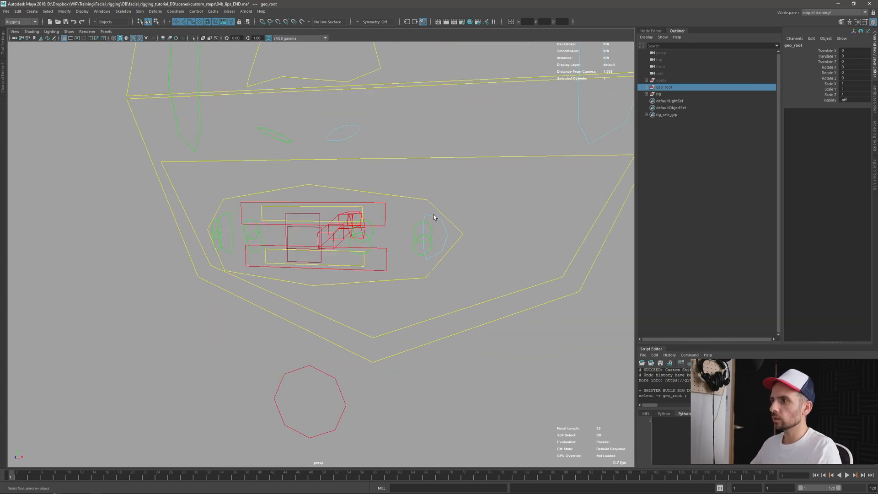
left_click(429, 235)
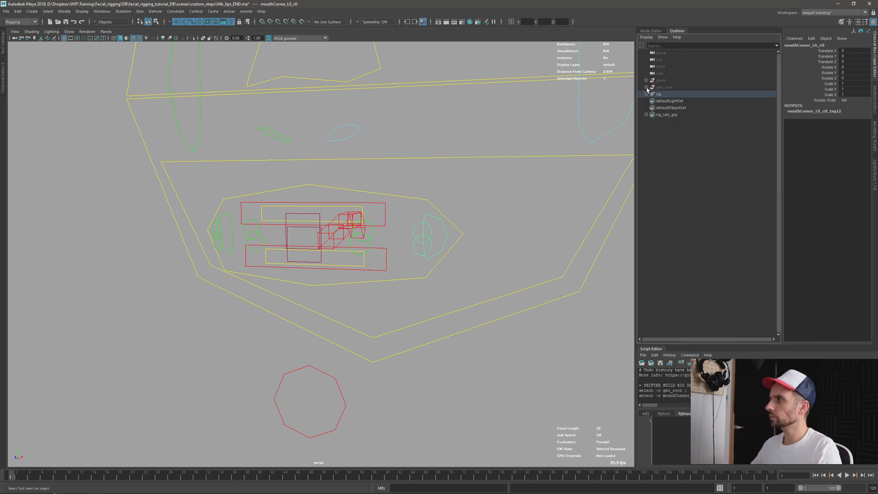
left_click(646, 93)
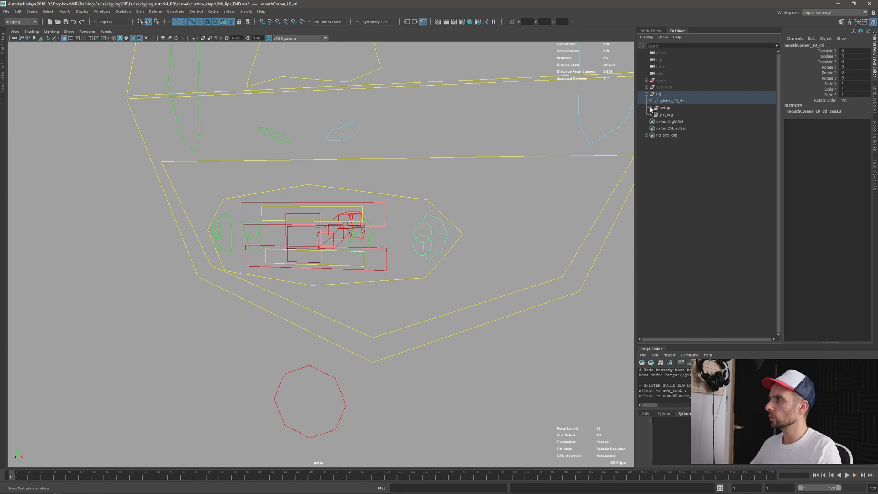
left_click(651, 108)
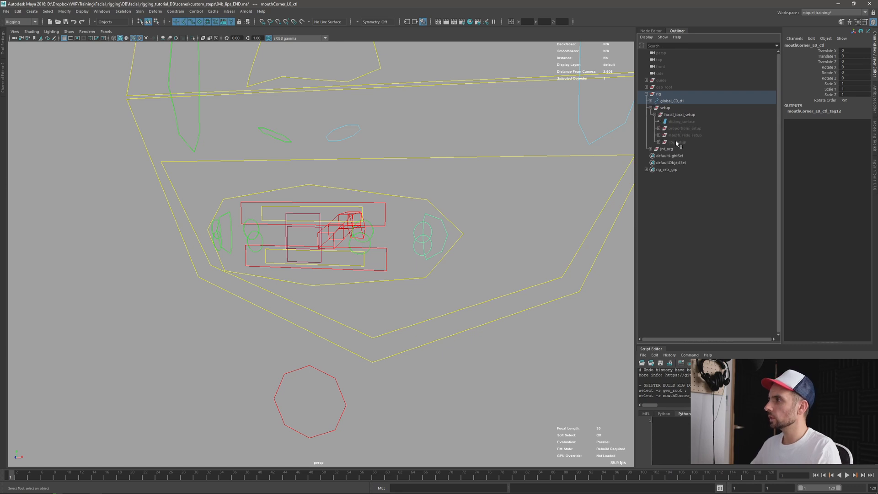
left_click(677, 142)
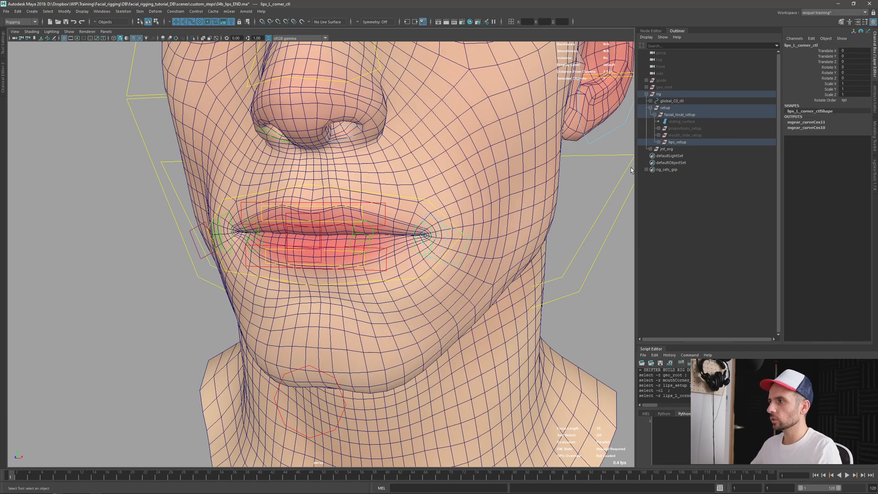
left_click(427, 237)
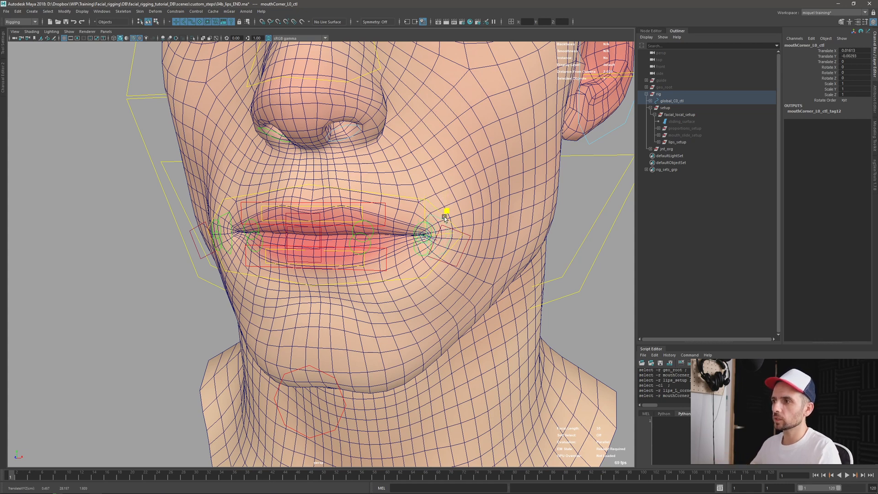
left_click_drag(446, 213, 434, 227)
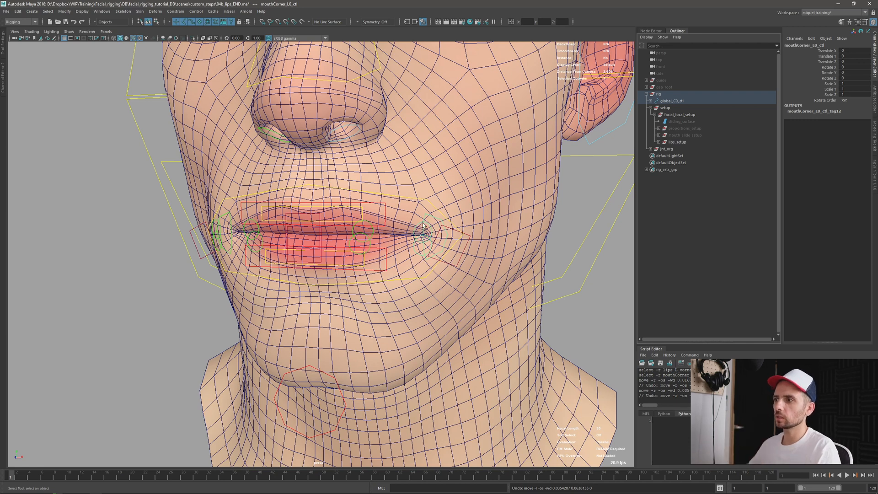
left_click(427, 228)
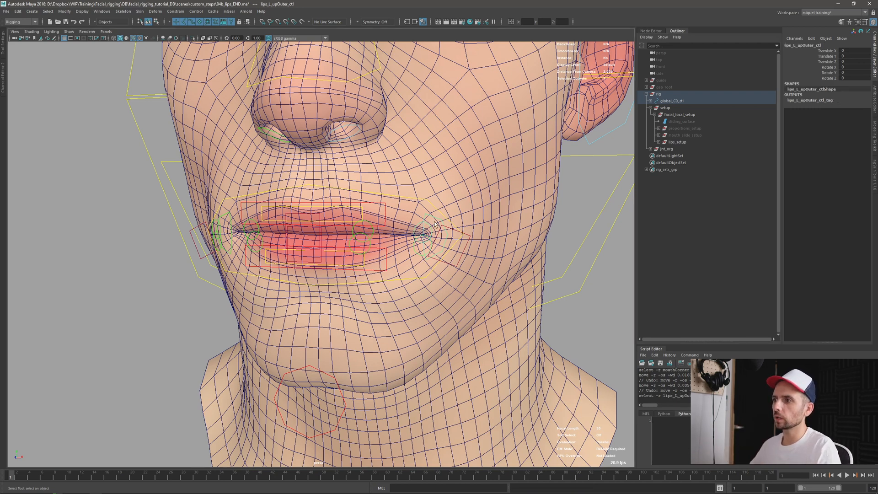
left_click(684, 136)
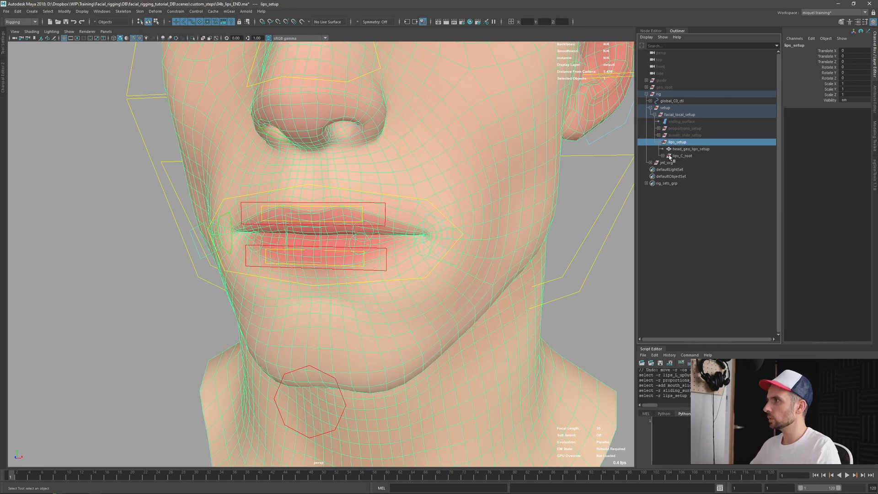
Expand lips_setup, then test-rotate the centre upper lip control in the viewport.
left_click(683, 156)
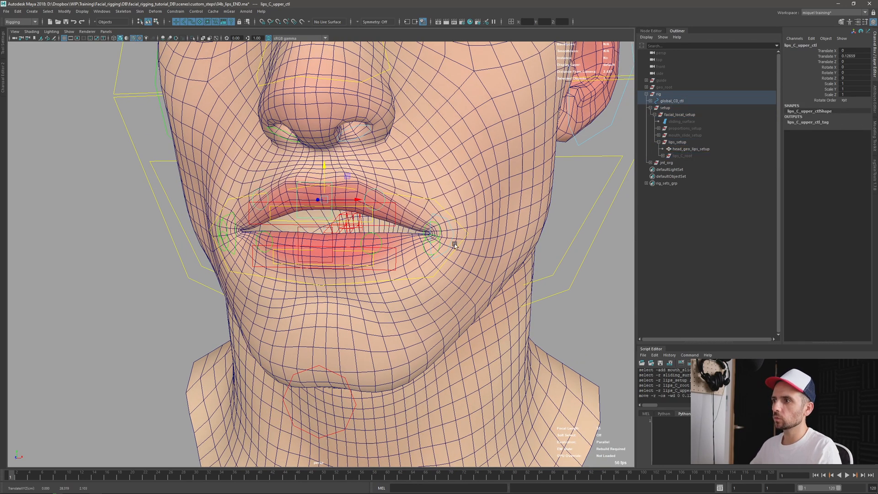
left_click(417, 202)
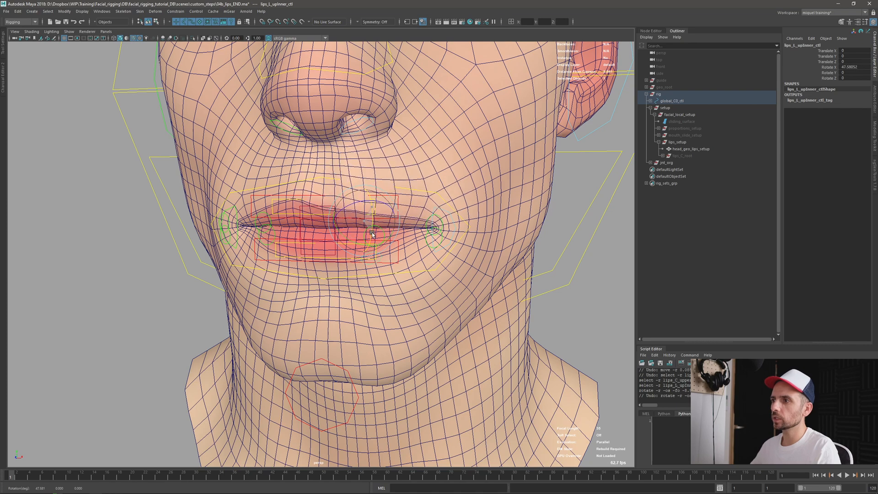
left_click(333, 204)
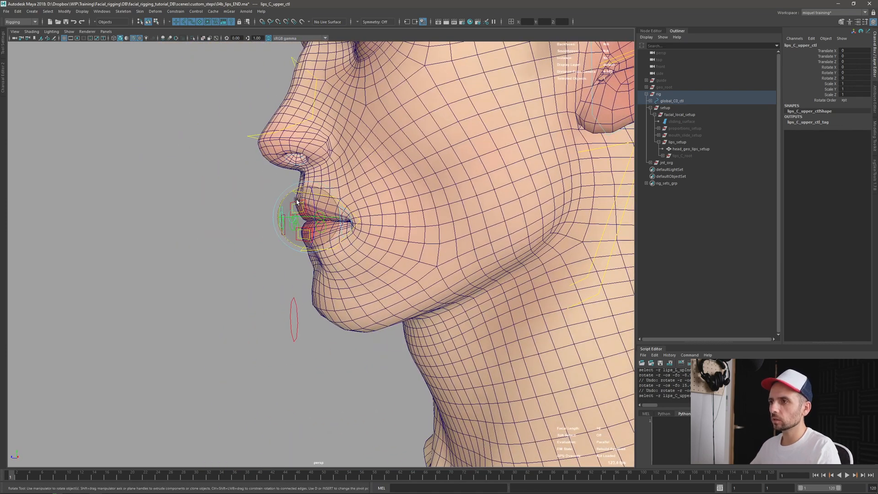
left_click_drag(303, 218, 311, 201)
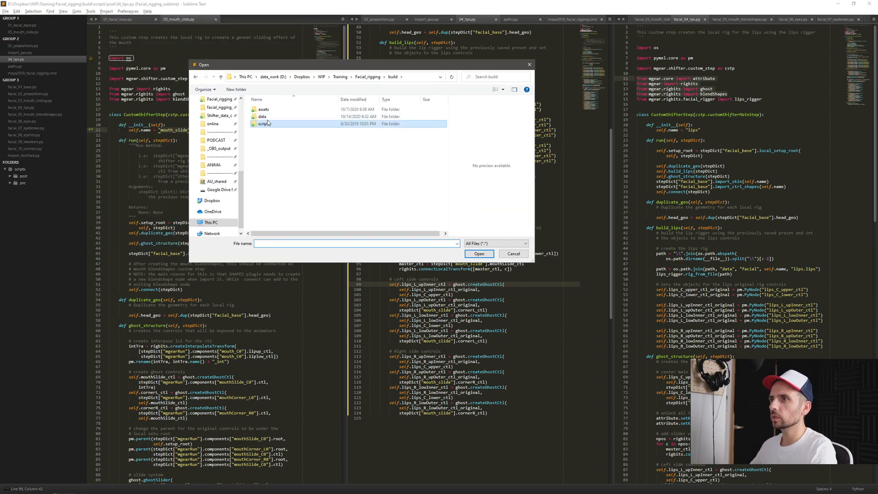
Enter the scripts folder inside the build folder in the file-open browser.
double_click(262, 117)
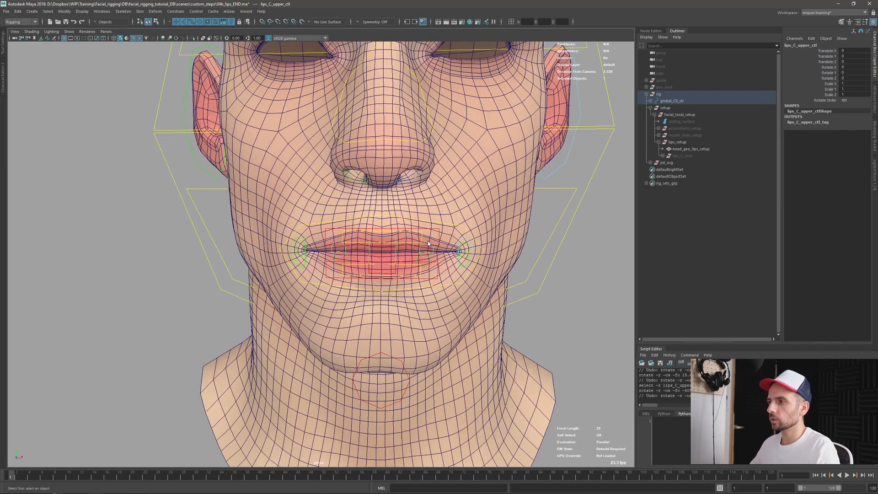
left_click_drag(379, 249, 380, 232)
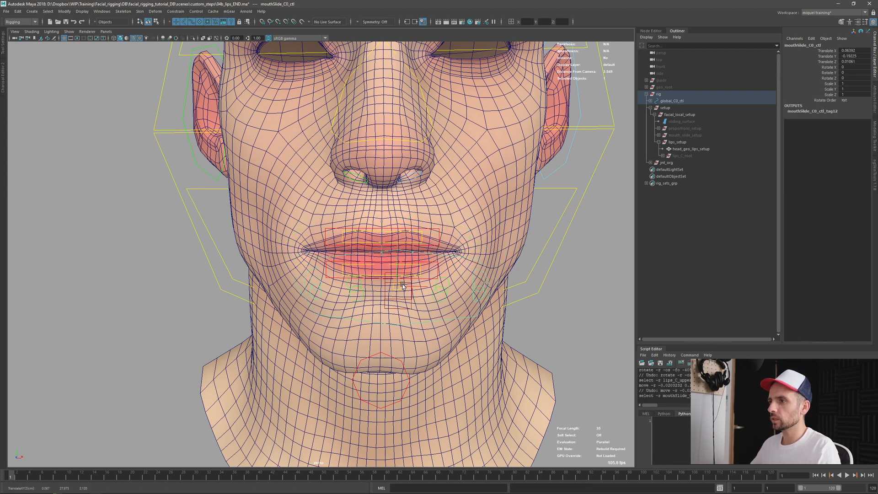
left_click(689, 148)
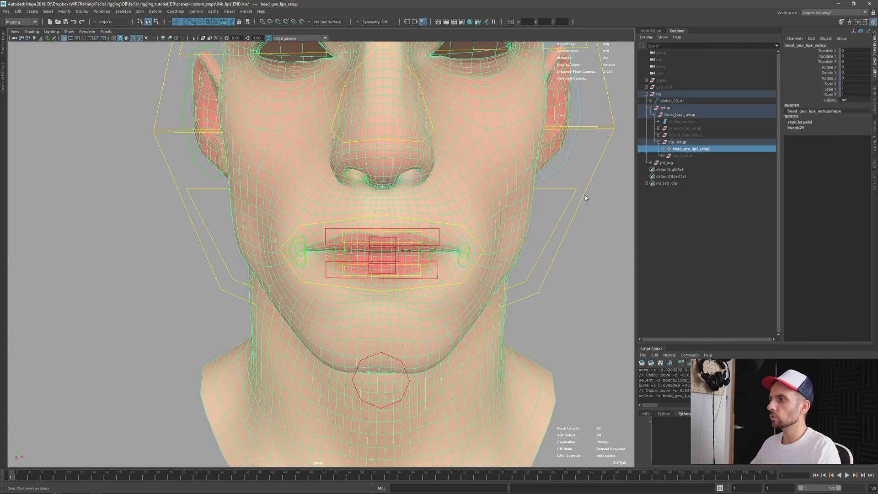
left_click(684, 128)
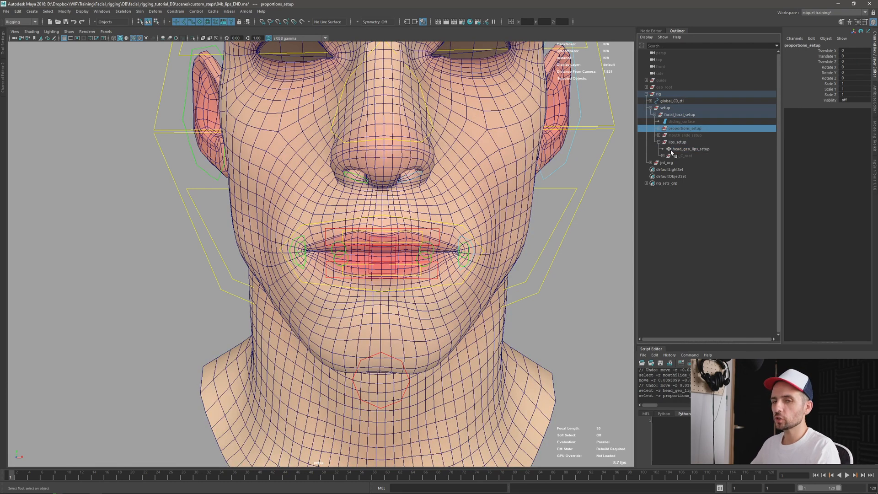
mouse_move(678, 145)
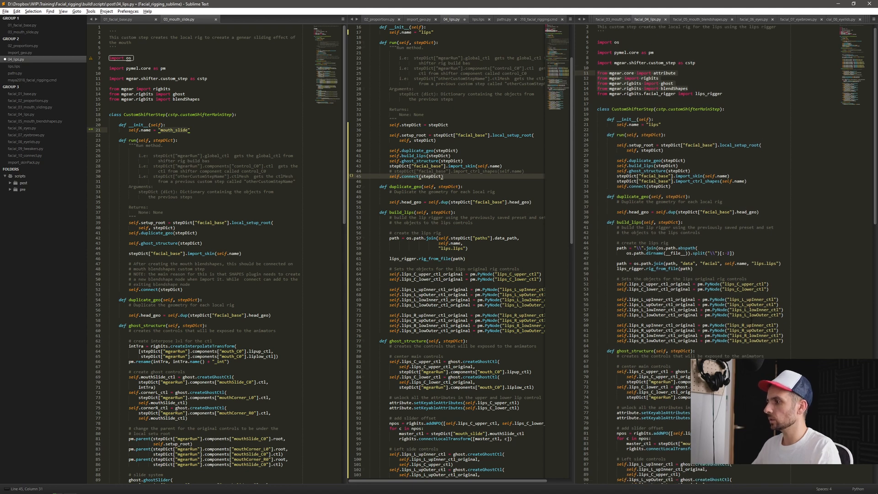
Scroll to the connect method and highlight head_geo in the connectWithBlendshape call.
scroll("down", 3)
type("stepDict[\"mouth_sliding\"].head_geo, self.head_geo)")
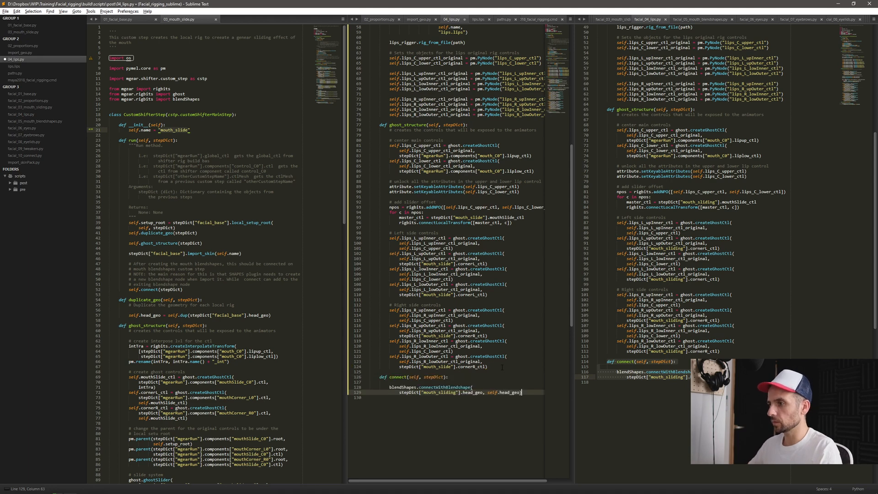
double_click(439, 393)
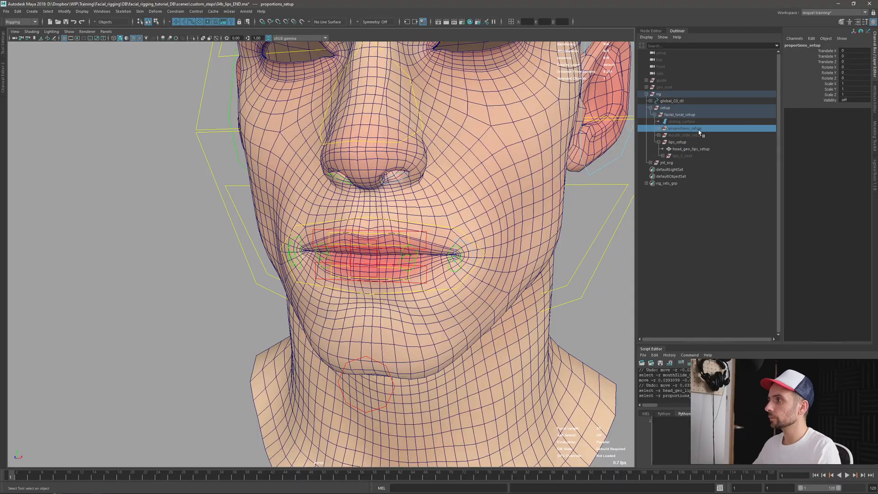
Select the guide, rebuild the rig and review the Shifter Build Log output.
left_click(664, 87)
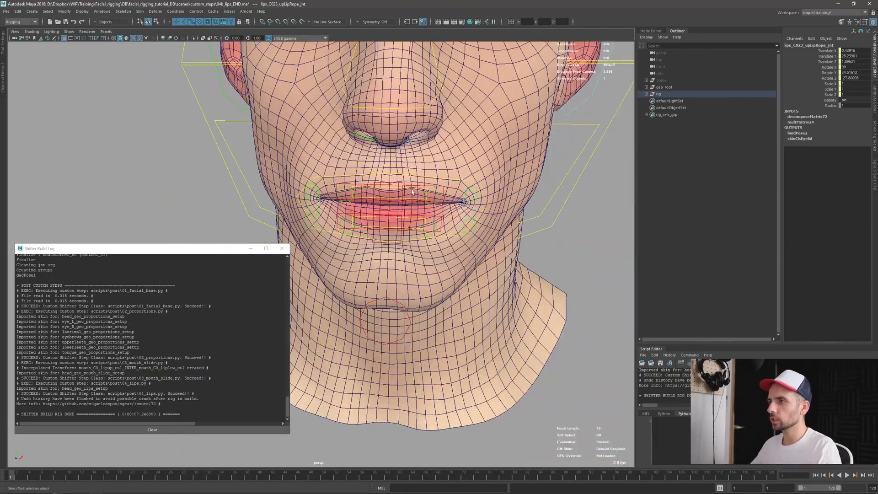
left_click(392, 174)
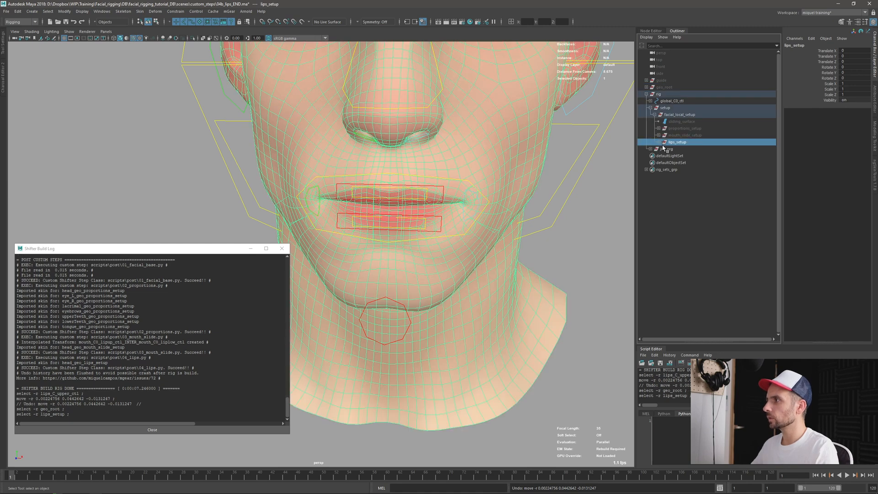
Select lips_setup and test-move and rotate the upper lip control in side view, then return to Sublime Text.
left_click(678, 155)
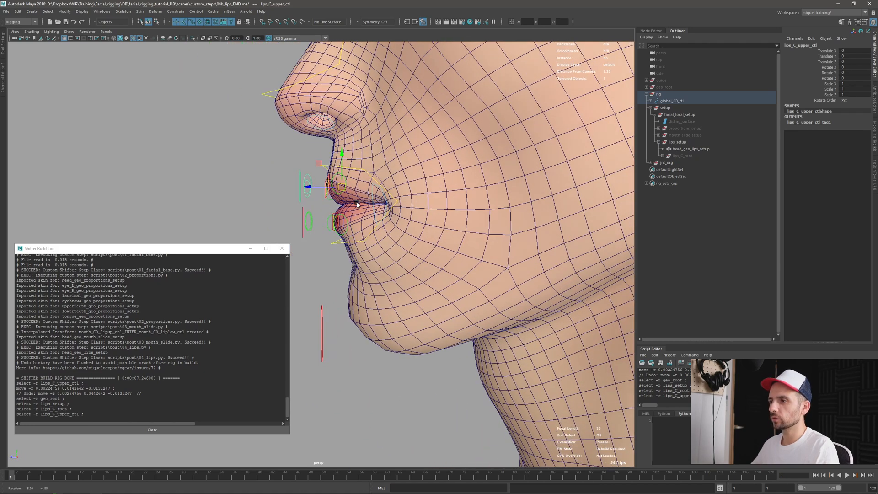
left_click_drag(341, 154, 321, 164)
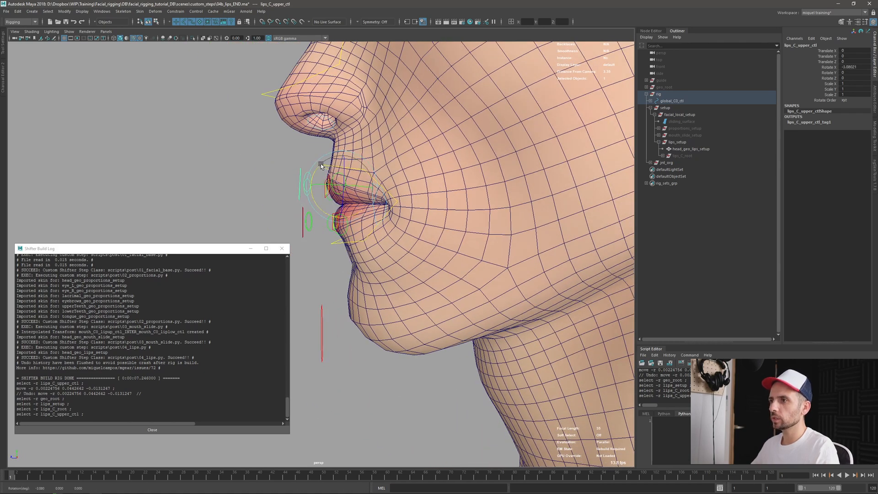
left_click_drag(320, 165, 314, 187)
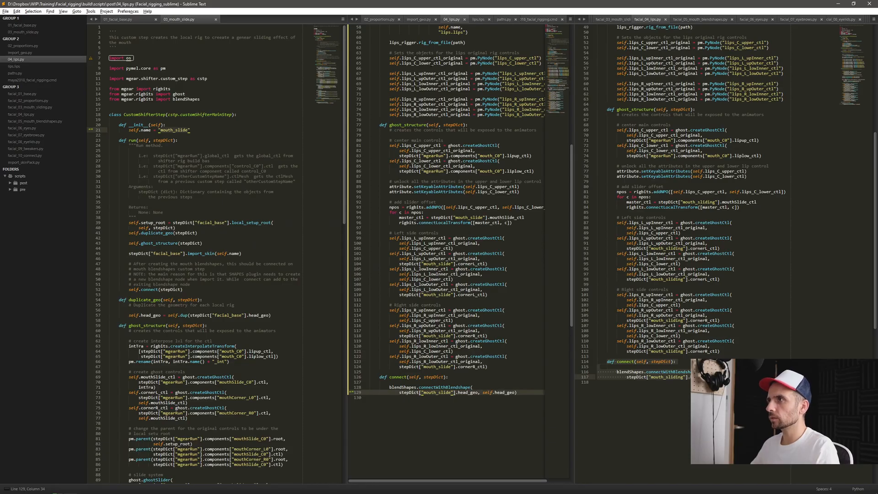
left_click(480, 18)
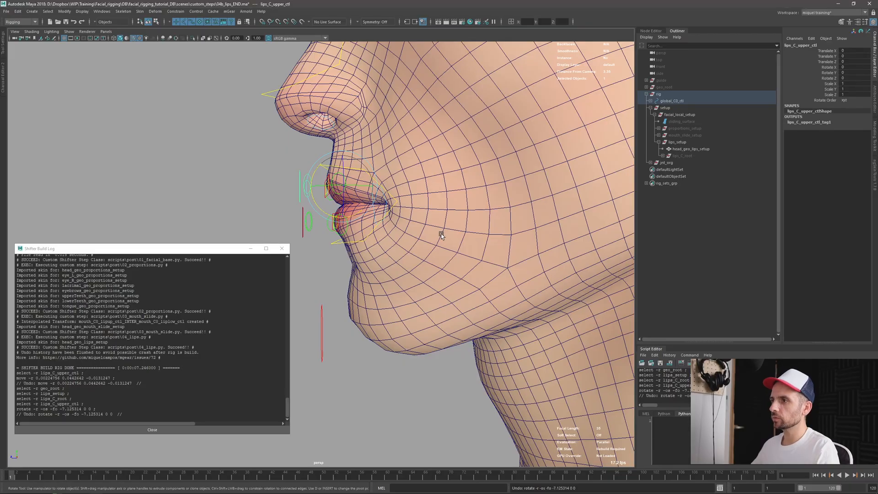
left_click_drag(441, 236, 307, 194)
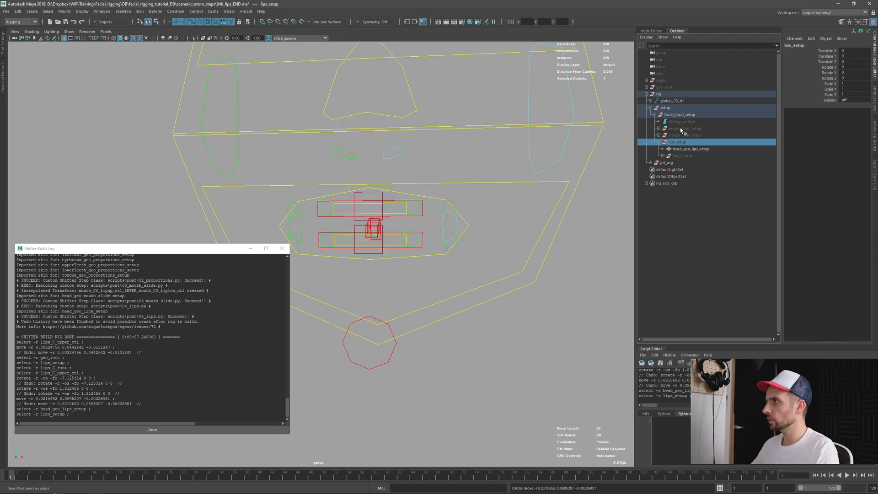
left_click(684, 128)
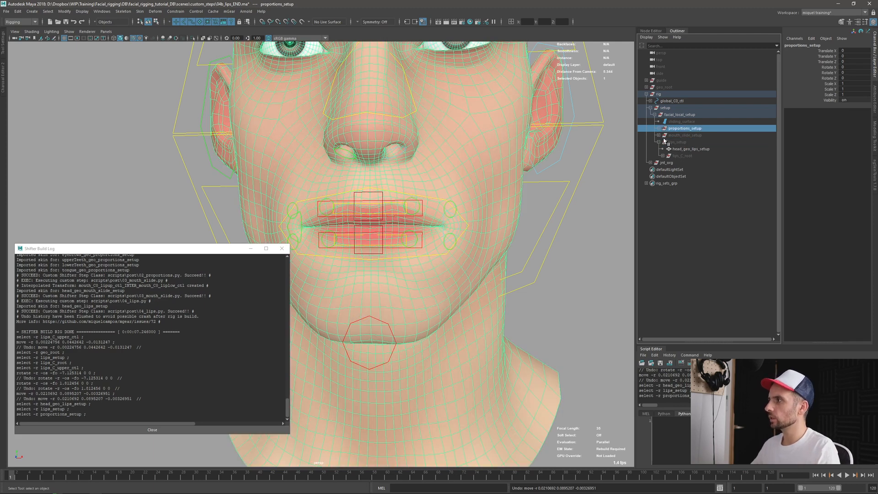
mouse_move(412, 218)
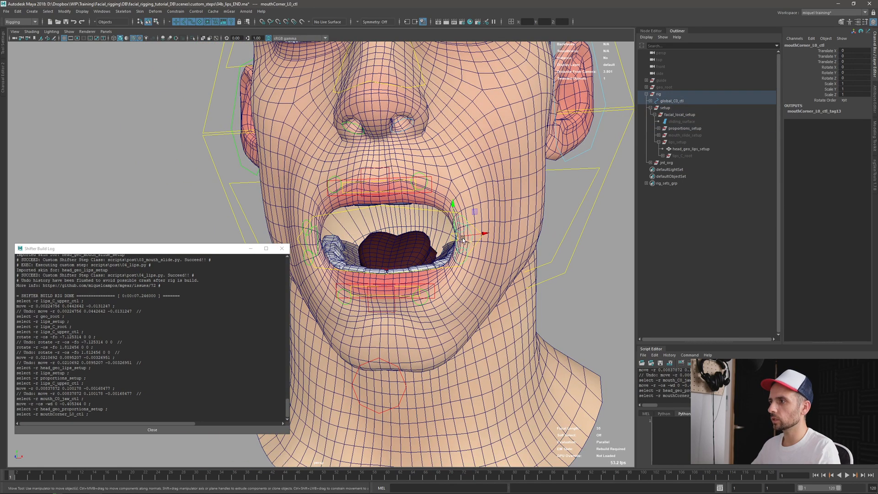
Pull the left mouth corner outward and push the left upper outer lip to distort the mouth.
left_click_drag(470, 201, 512, 211)
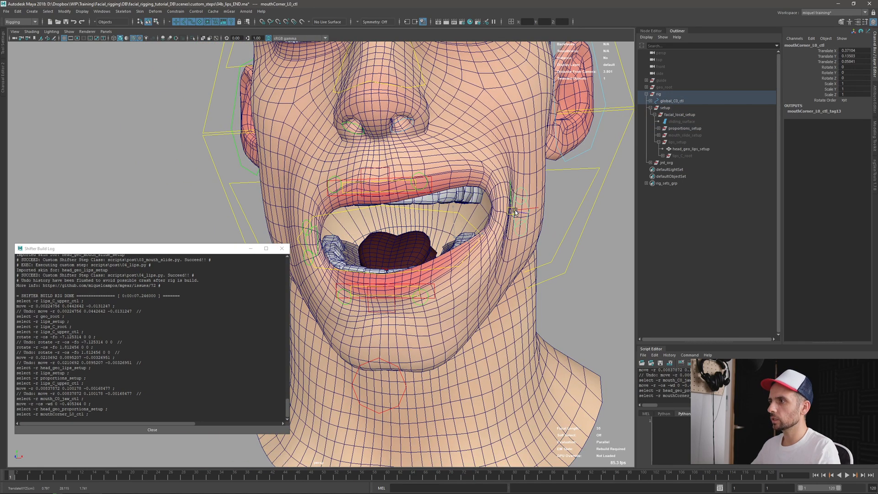
left_click(496, 222)
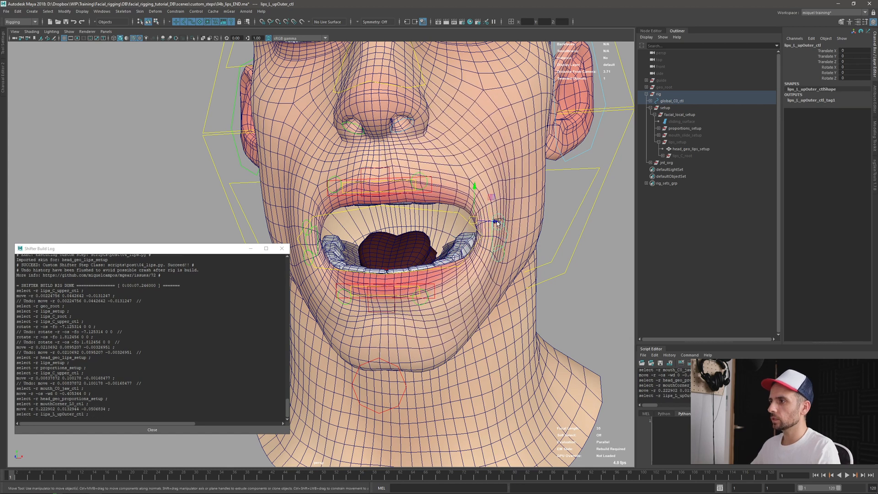
left_click_drag(493, 221, 478, 193)
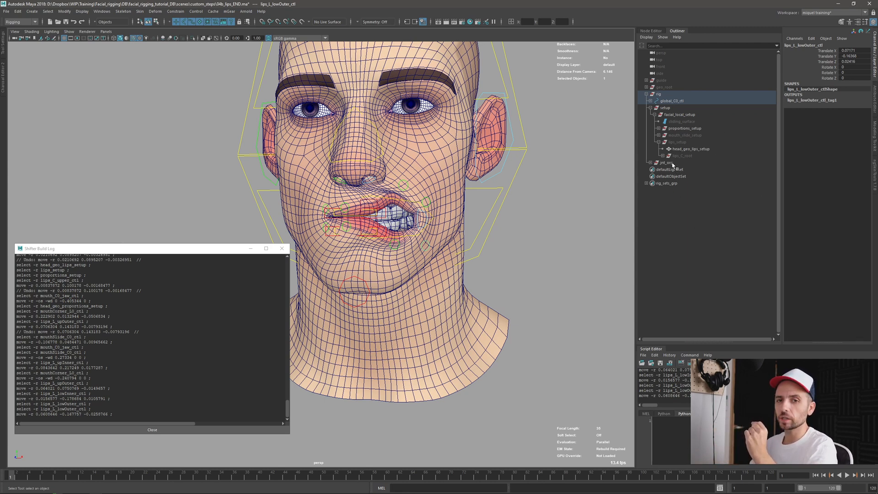
mouse_move(673, 169)
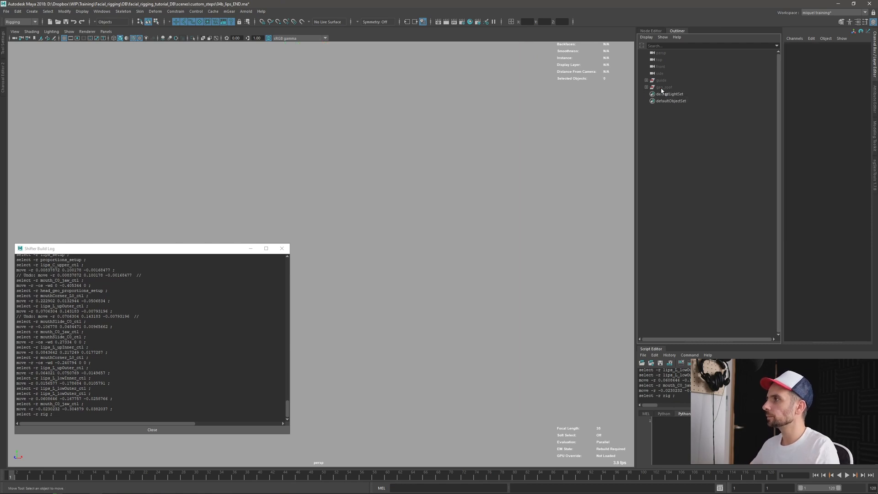
Rebuild the facial rig from the guide with Shifter Build from Selection.
left_click(660, 80)
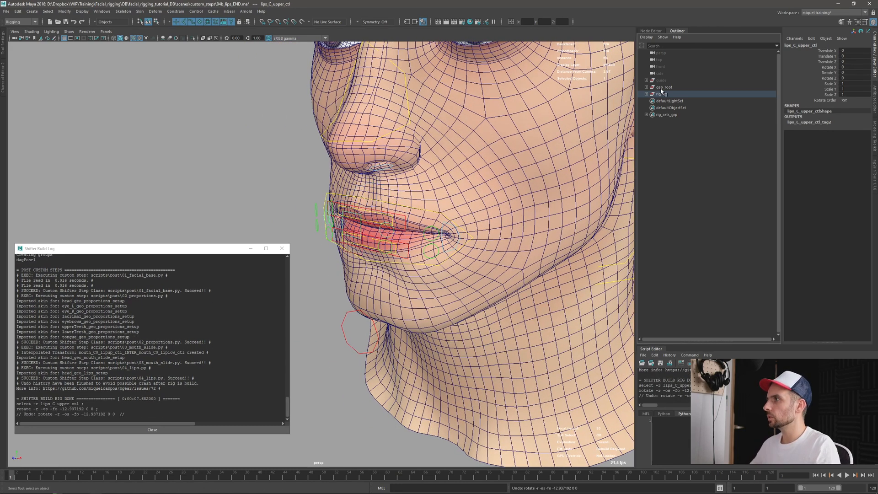
Inspect geo_root, facial_local_setup and proportions groups, then rotate lips_C_upper_ctl to part the lips.
left_click(664, 87)
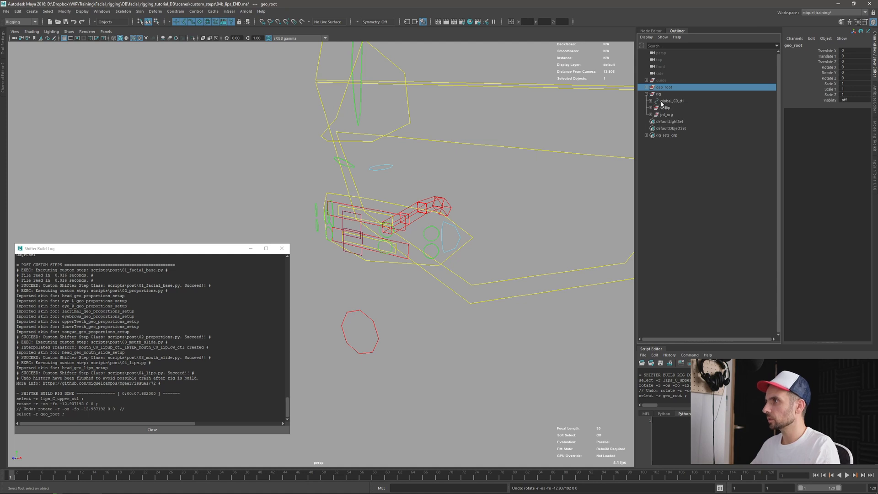
left_click(678, 115)
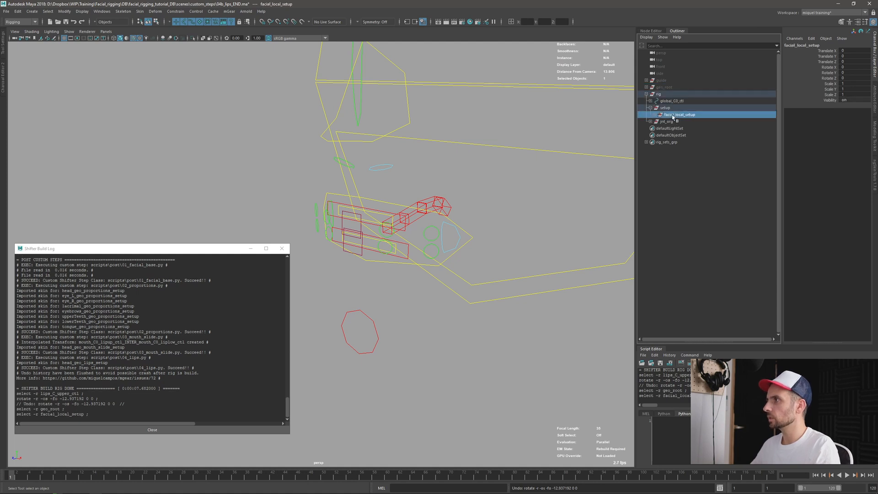
left_click(650, 115)
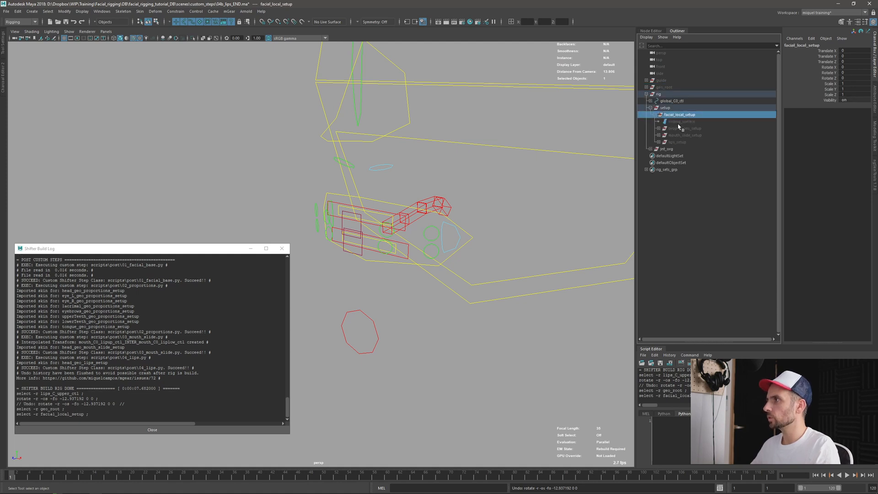
left_click(684, 128)
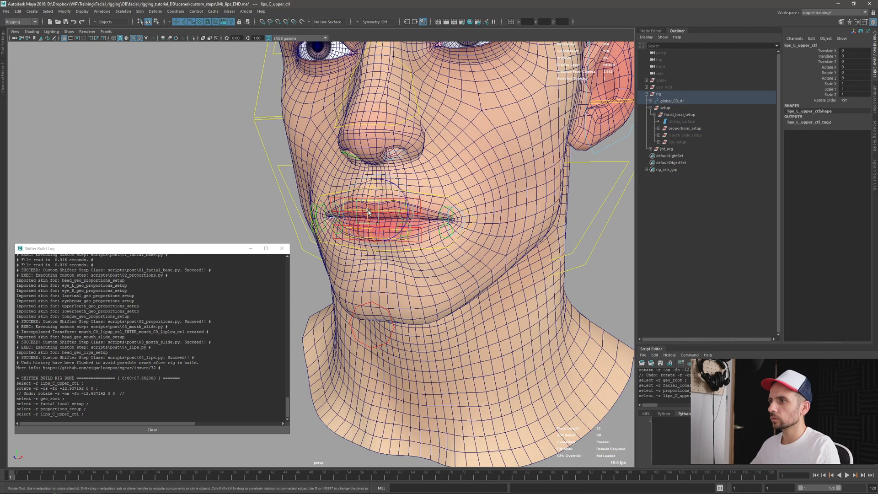
left_click_drag(370, 214, 373, 217)
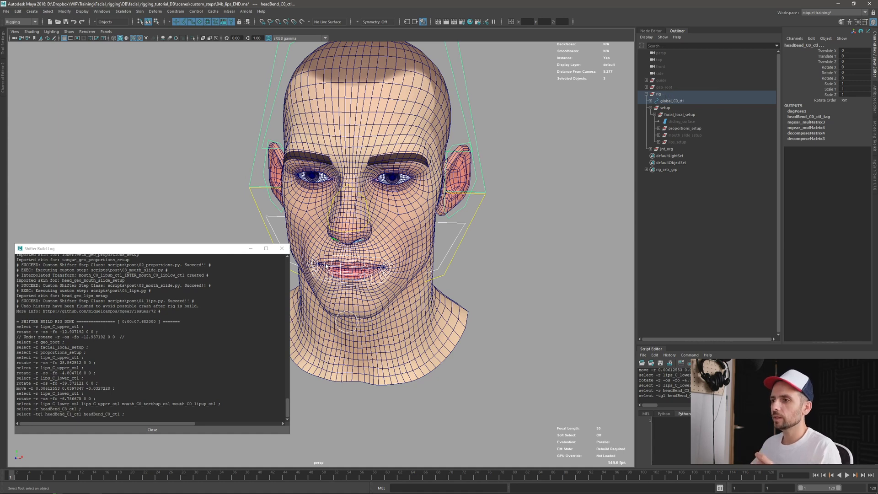
left_click(380, 273)
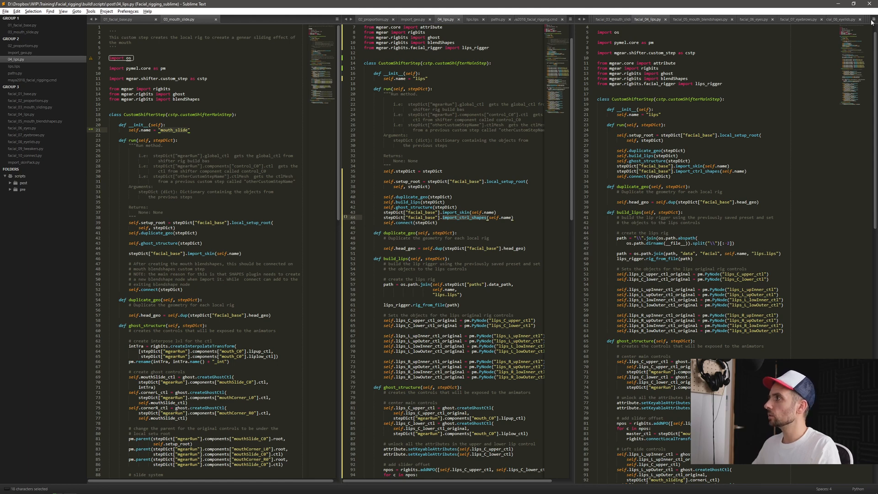
Show facial_01_base.py alongside and scroll to its import_ctrl_shapes function.
left_click(872, 19)
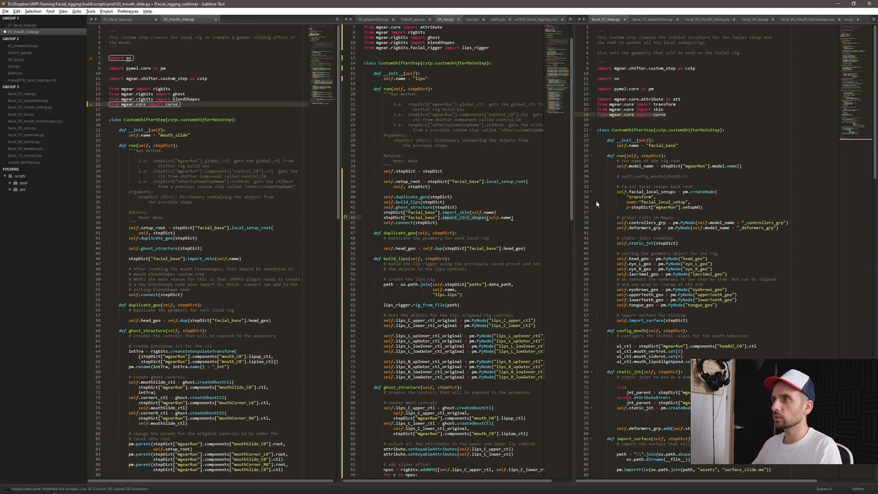
scroll("down", 3)
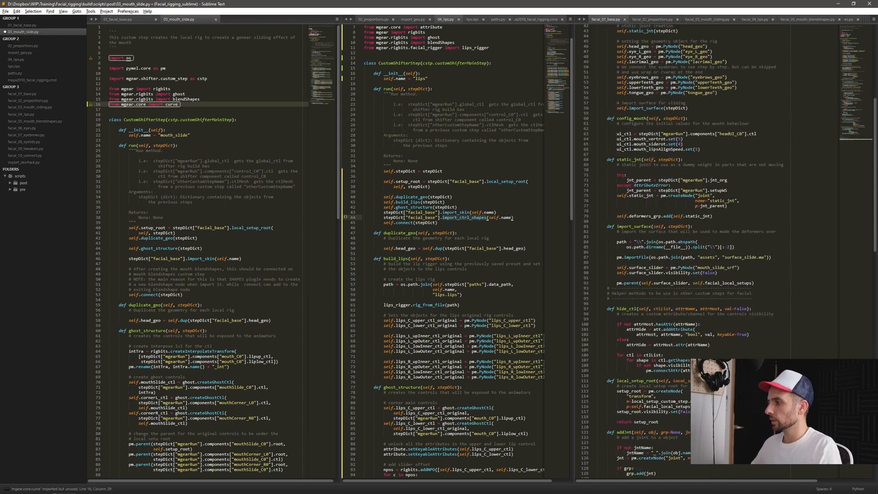
scroll("down", 3)
type("stepDict[\"proportions\"].head_geo, self.head_geo)")
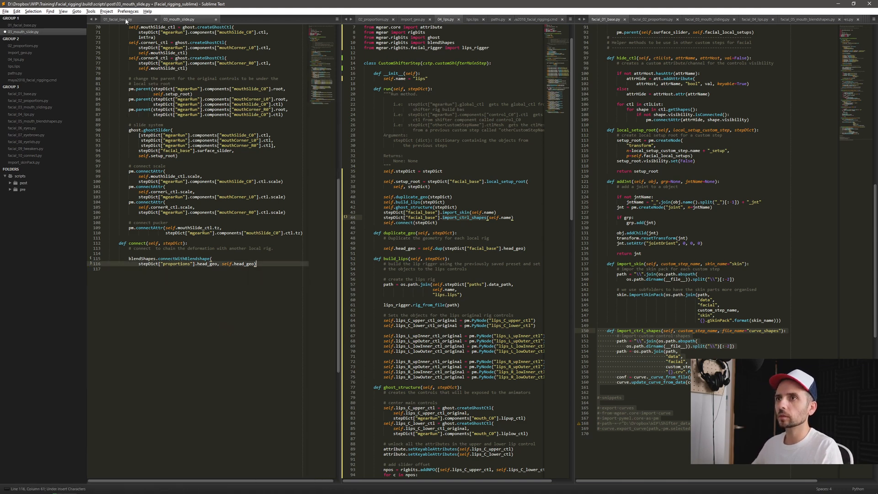
Add 'from mgear.core import curve' to 01_facial_base.py and scroll to import_ctrl_shapes.
left_click(128, 18)
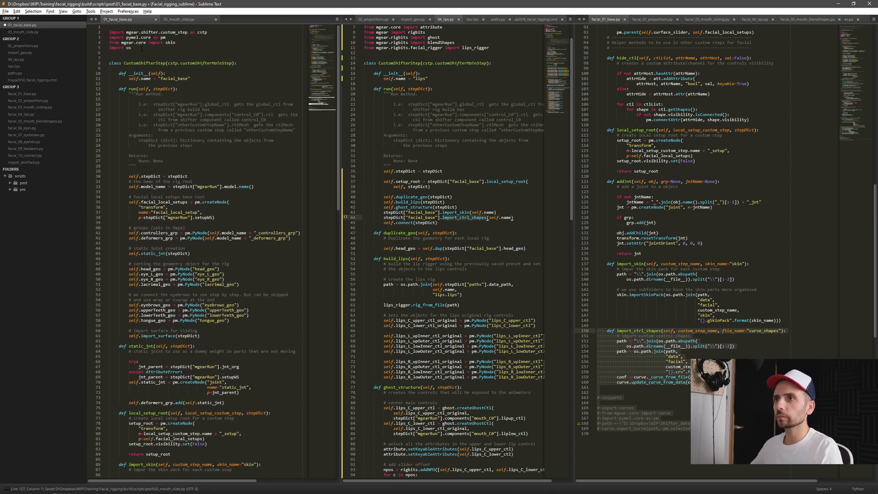
type("from mgear.core import curve")
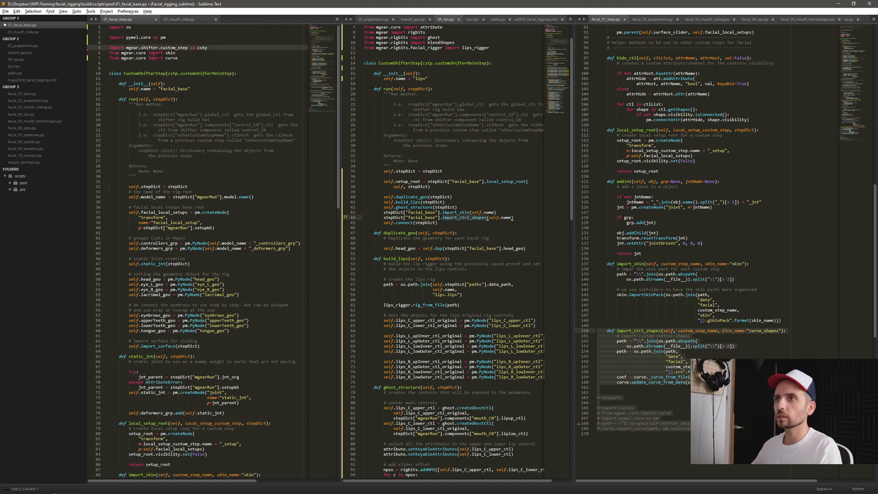
scroll("down", 3)
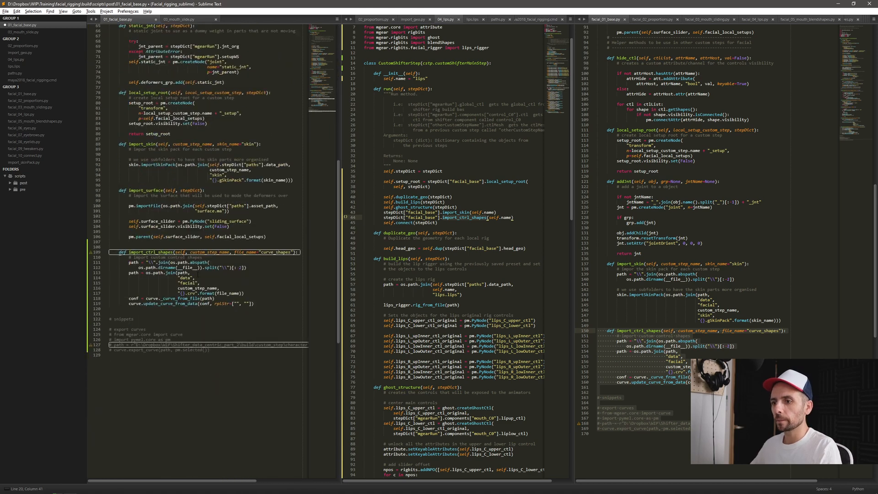
scroll("down", 3)
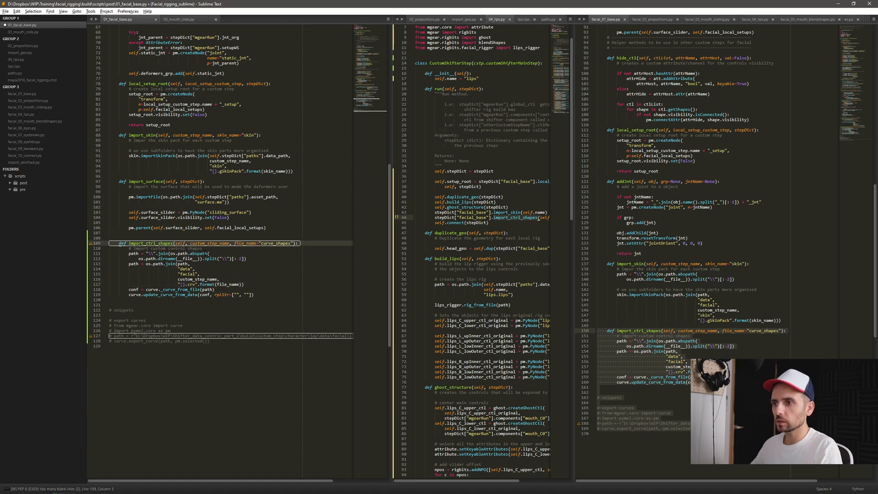
Rewrite import_ctrl_shapes to build the .crv path from data_path and apply curve_from_file shapes.
left_click_drag(118, 244, 248, 258)
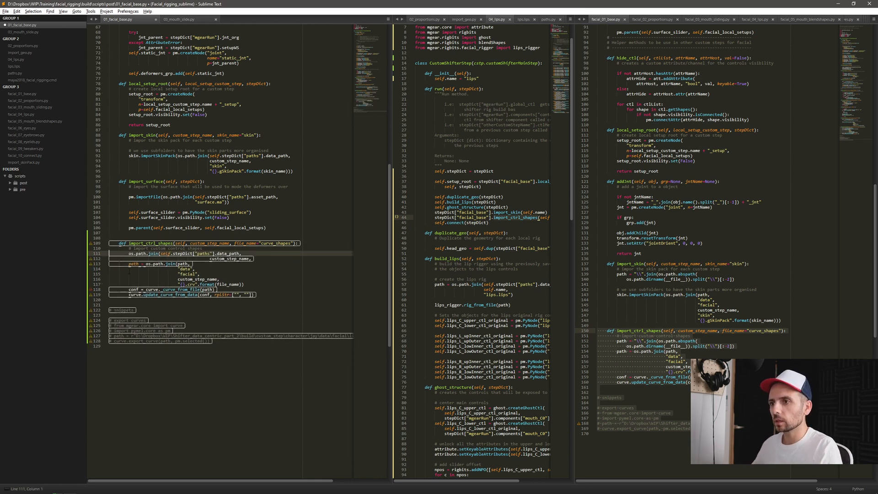
left_click(182, 254)
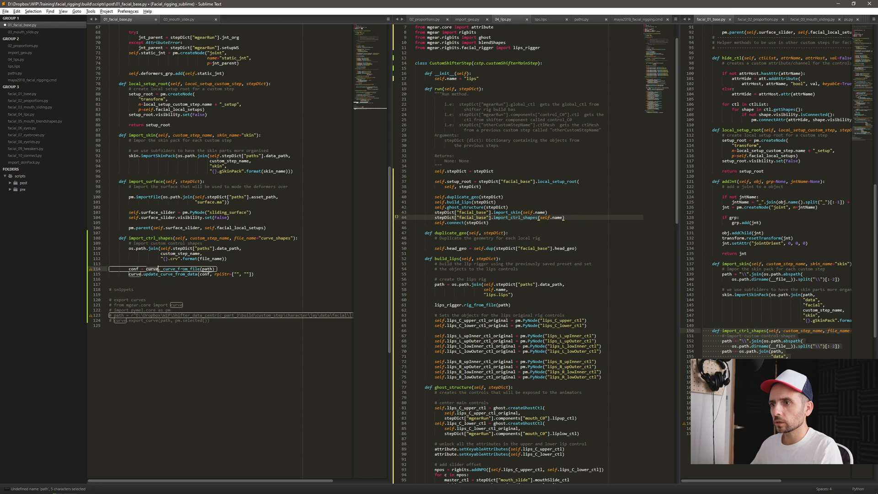
left_click(205, 269)
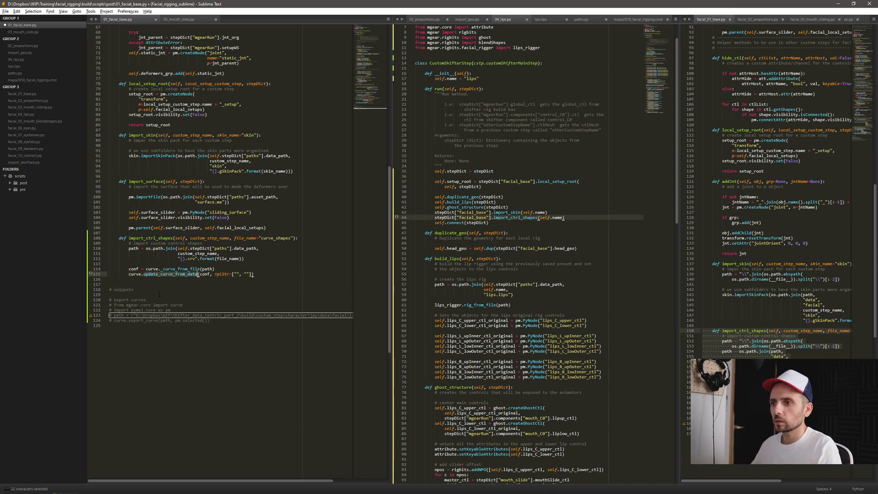
left_click(168, 284)
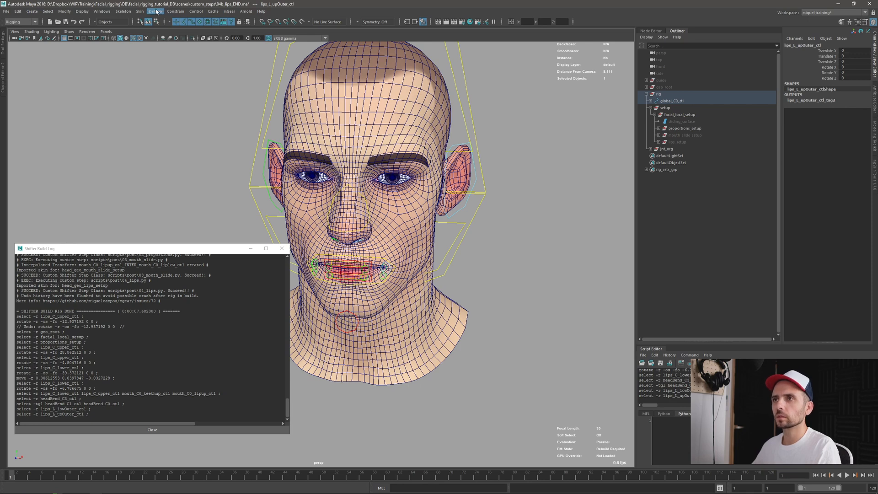
Bring up the Script Editor from the Windows menu with the curve export snippet.
left_click(102, 11)
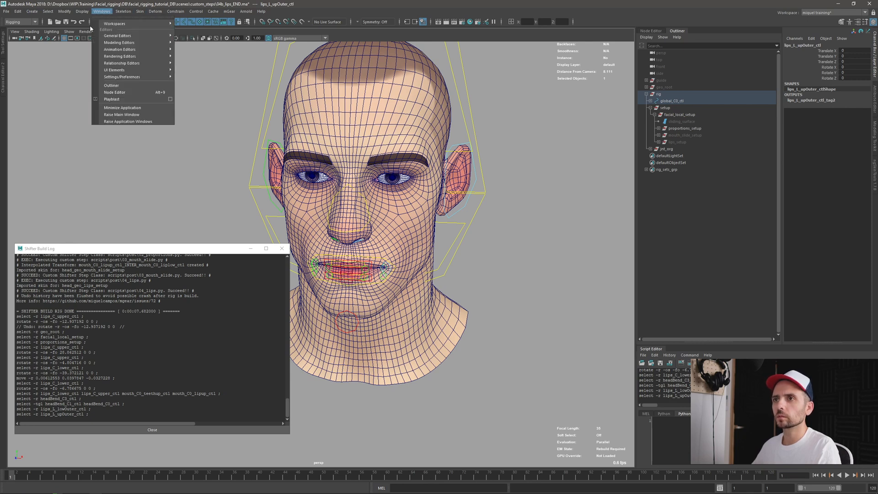
mouse_move(122, 77)
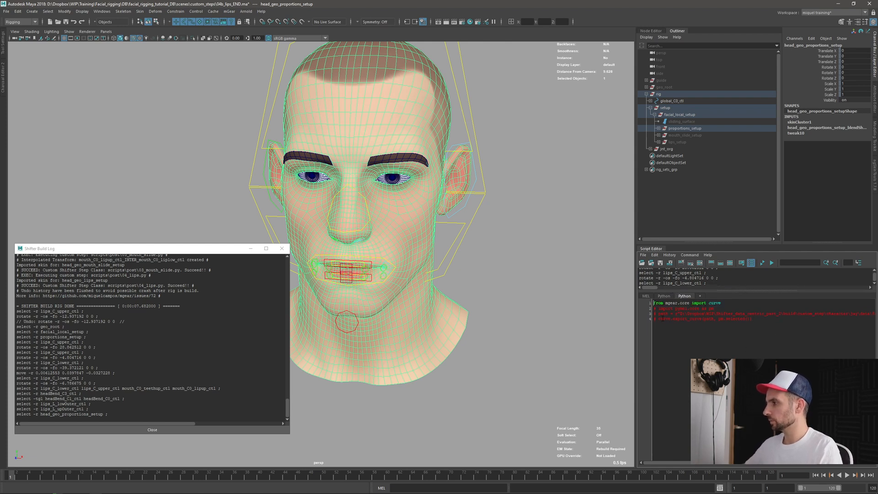
Add 'import pymel.core as pm' and 'curve.export_curve(path, pm.selected())', then switch to File Explorer.
type("import pymel.core as pm")
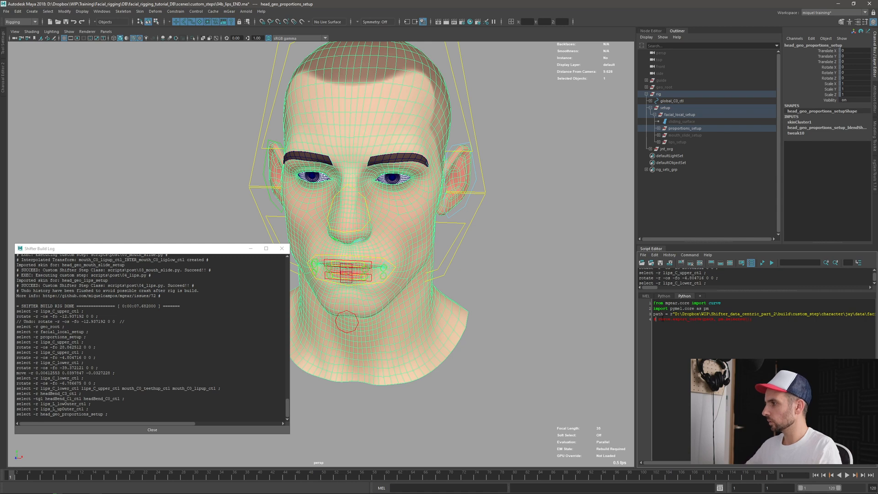
type("curve.export_curve(path, pm.selected())")
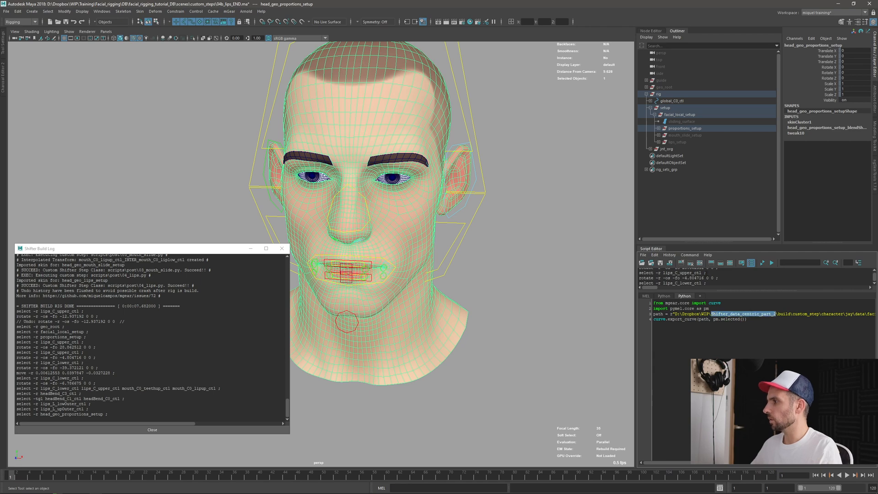
key("alt+tab")
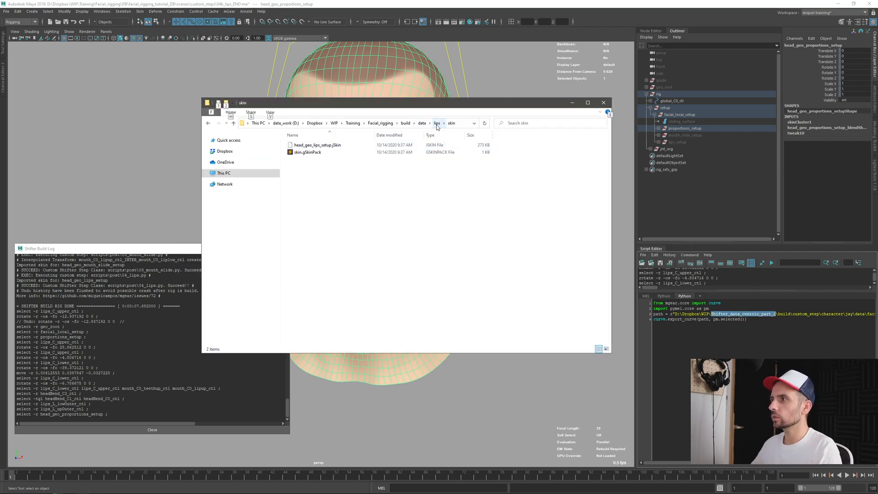
Take the build\data\lips folder path so the export targets curve_shapes.crv there.
left_click(437, 123)
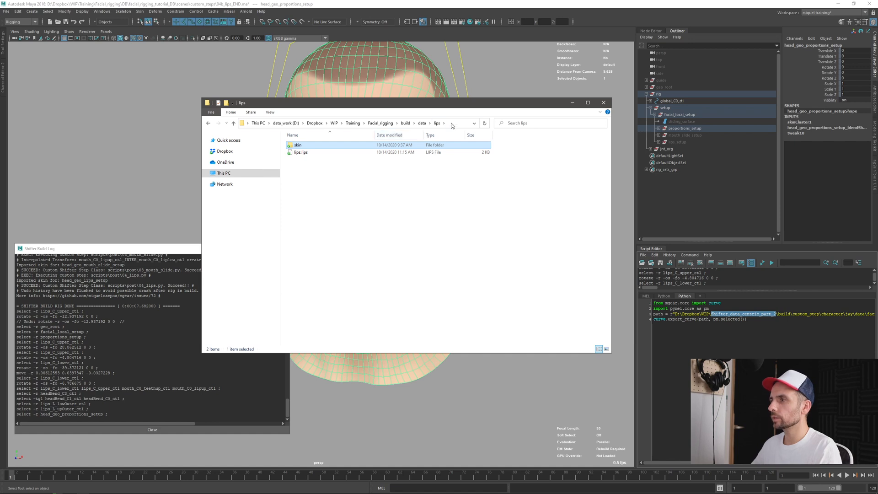
left_click(393, 124)
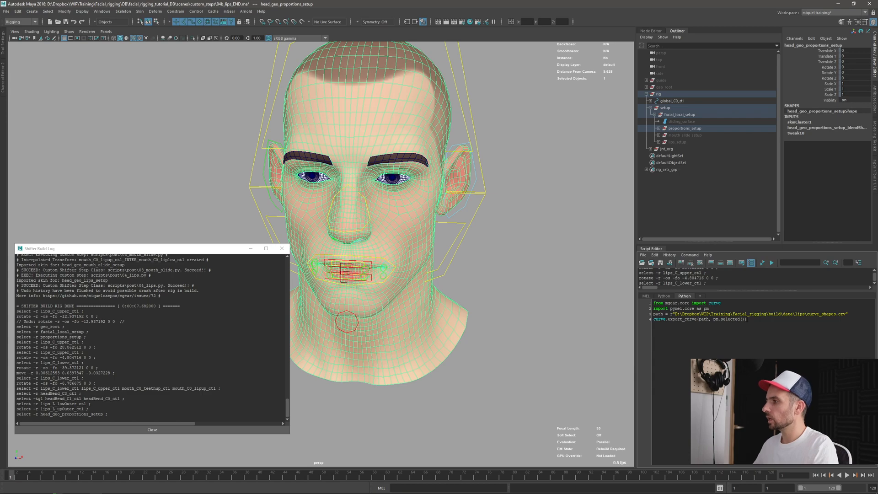
mouse_move(493, 356)
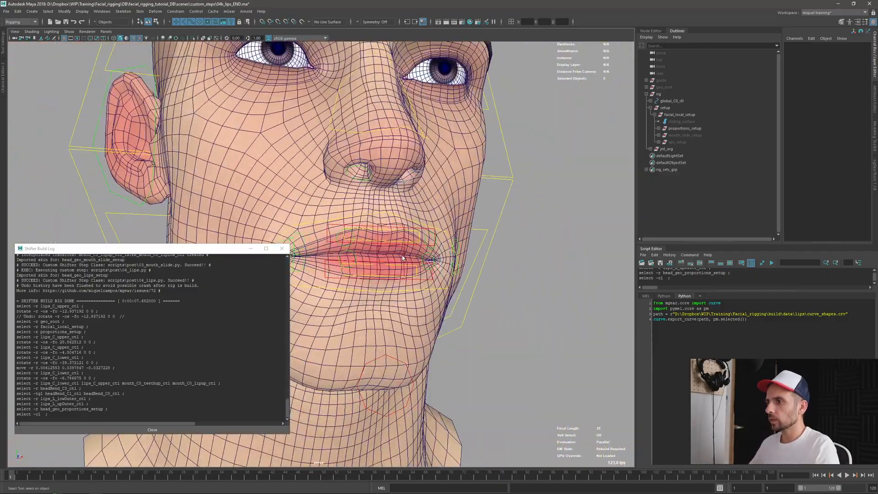
Select the inner and outer lip control curves to reshape and export them.
left_click(392, 258)
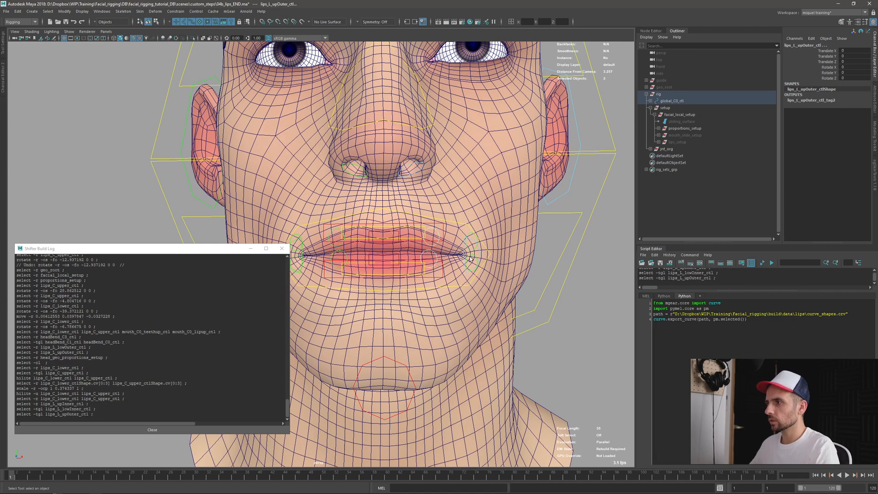
left_click(472, 259)
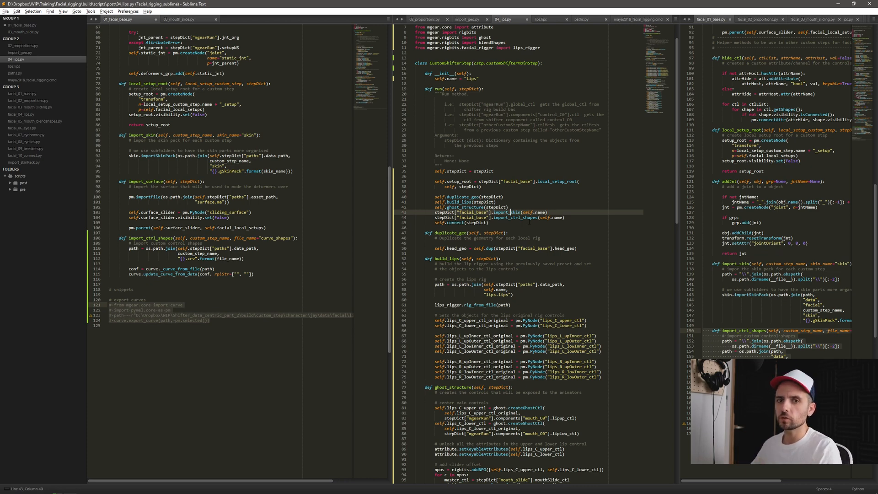
double_click(504, 212)
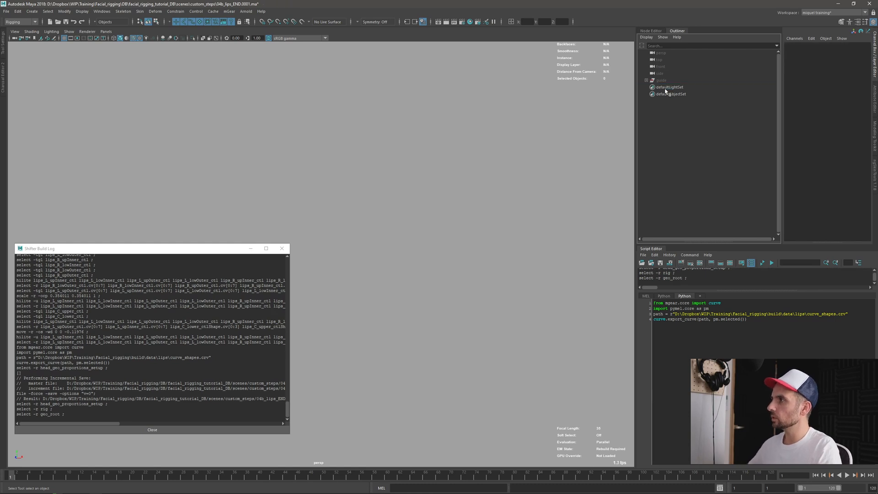
Select geo_root in the Outliner and hide it, leaving only the lip controls visible.
left_click(661, 81)
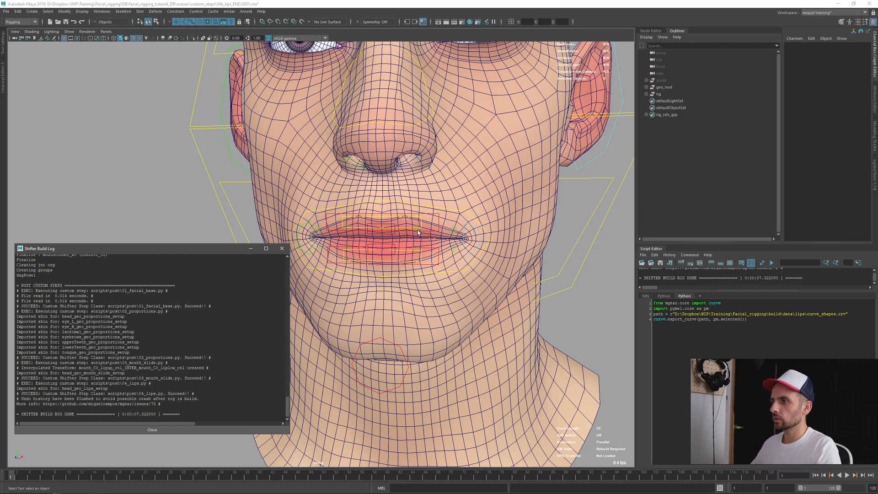
left_click(664, 87)
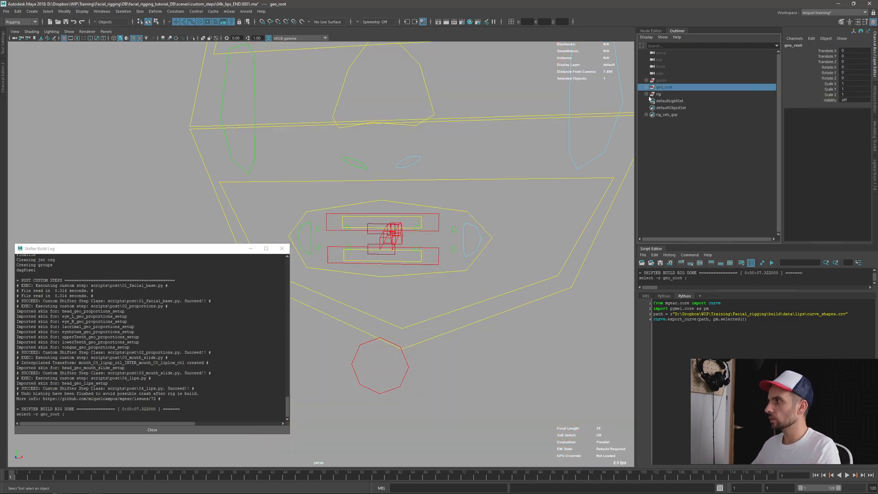